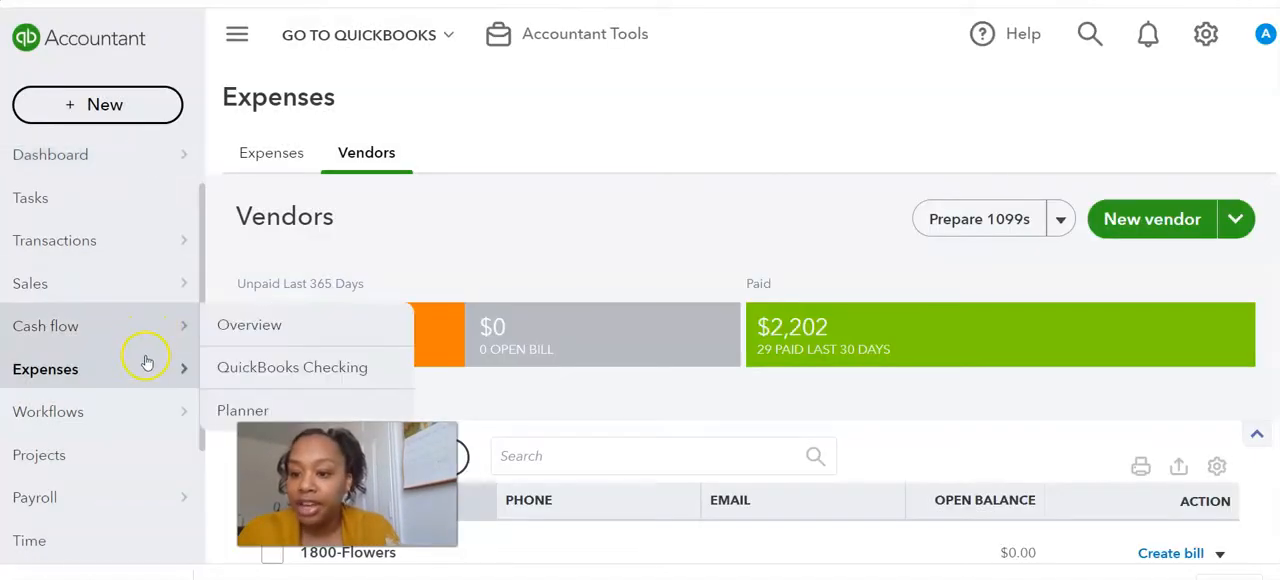
{"action": "mouse_move", "coordinate": [200, 376]}
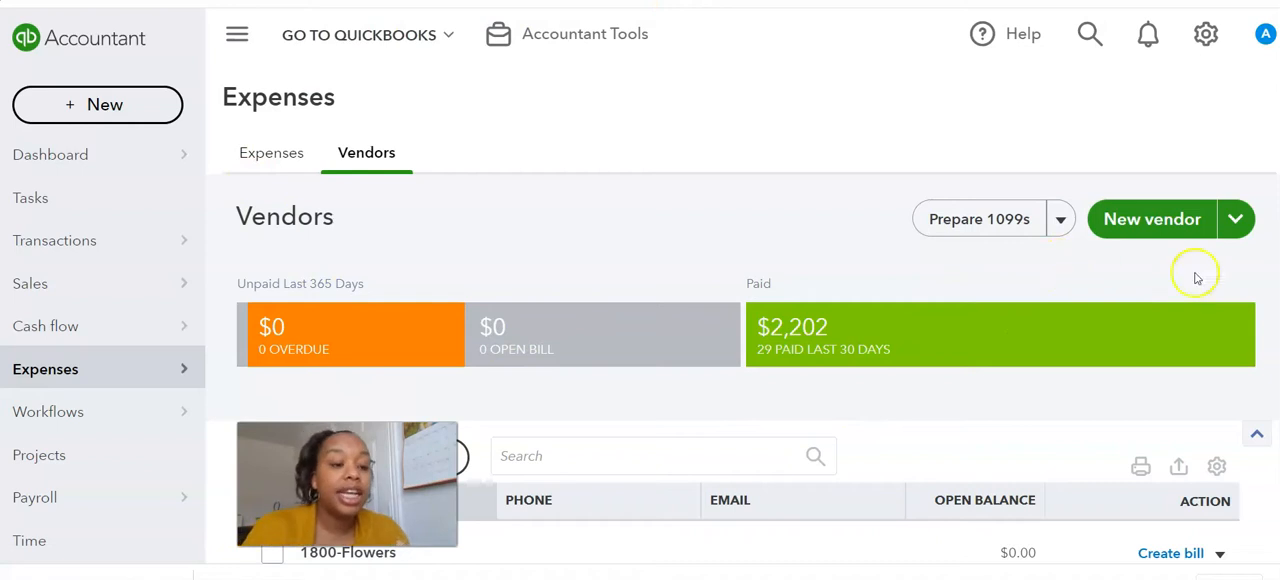
Start a new vendor from the Vendors page.
{"action": "left_click", "coordinate": [1152, 220]}
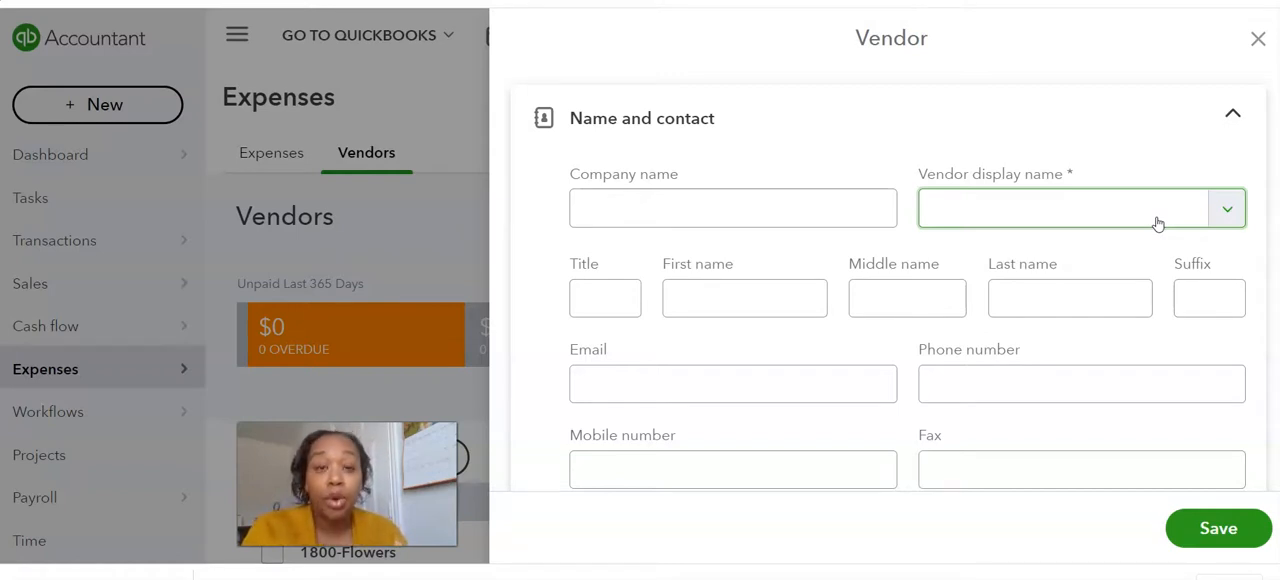
Begin the company name in the Company name field, mirrored to the display name.
{"action": "left_click", "coordinate": [1060, 208]}
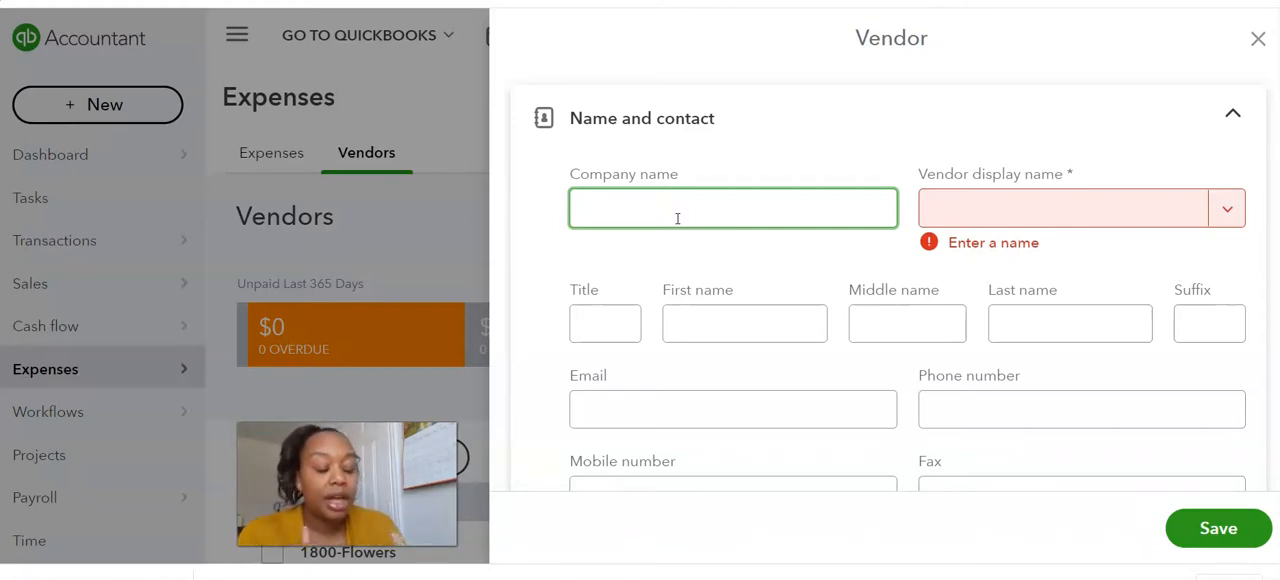
{"action": "type", "text": "1"}
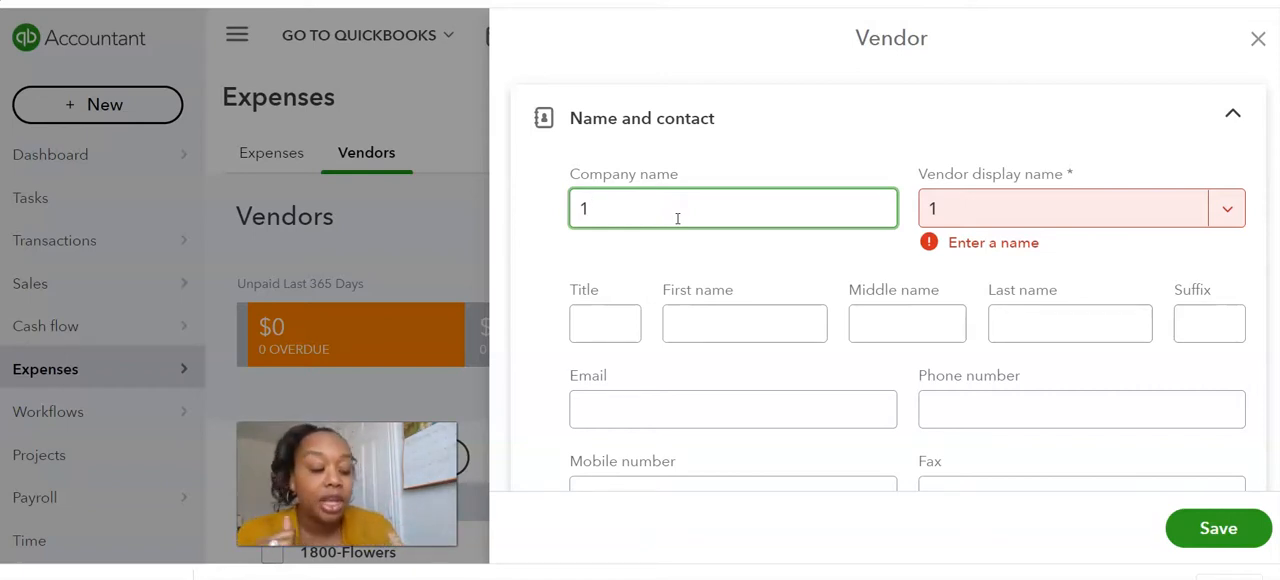
Enter company 123 Main Graphic and contact Jane Doe, then begin the email.
{"action": "type", "text": "23 Main Grap"}
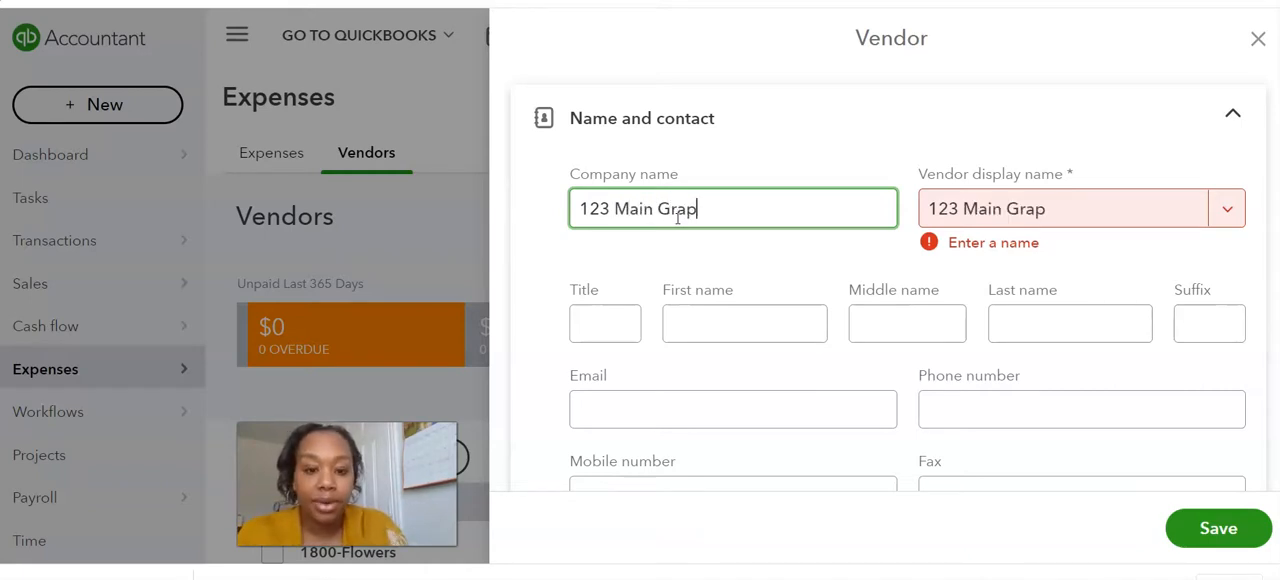
{"action": "type", "text": "hic"}
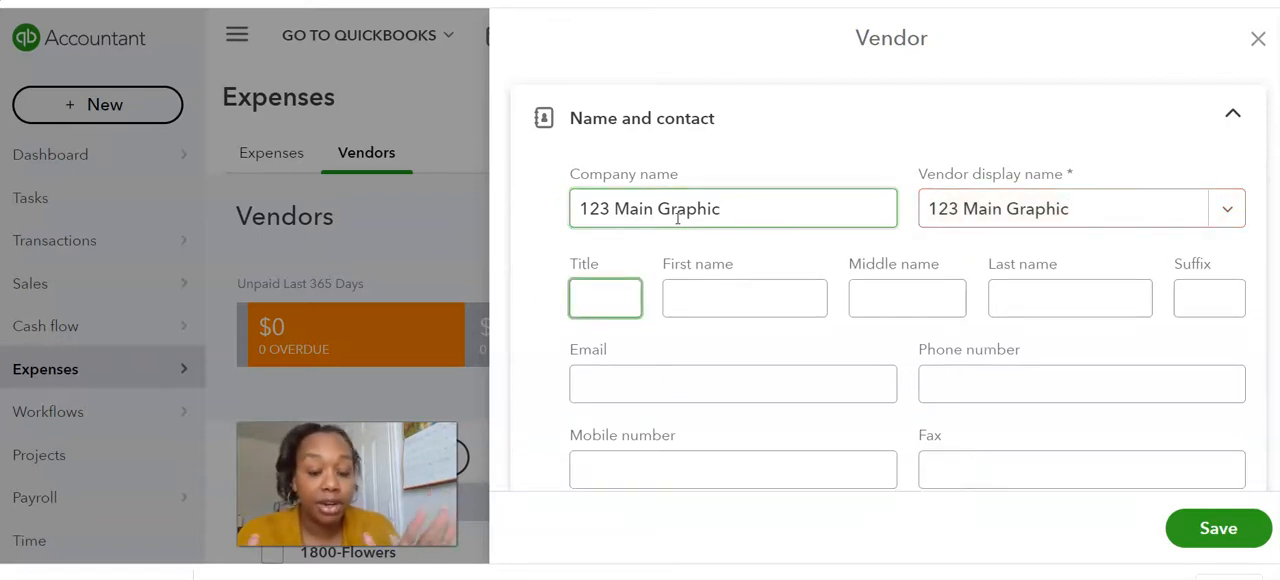
{"action": "left_click", "coordinate": [744, 298]}
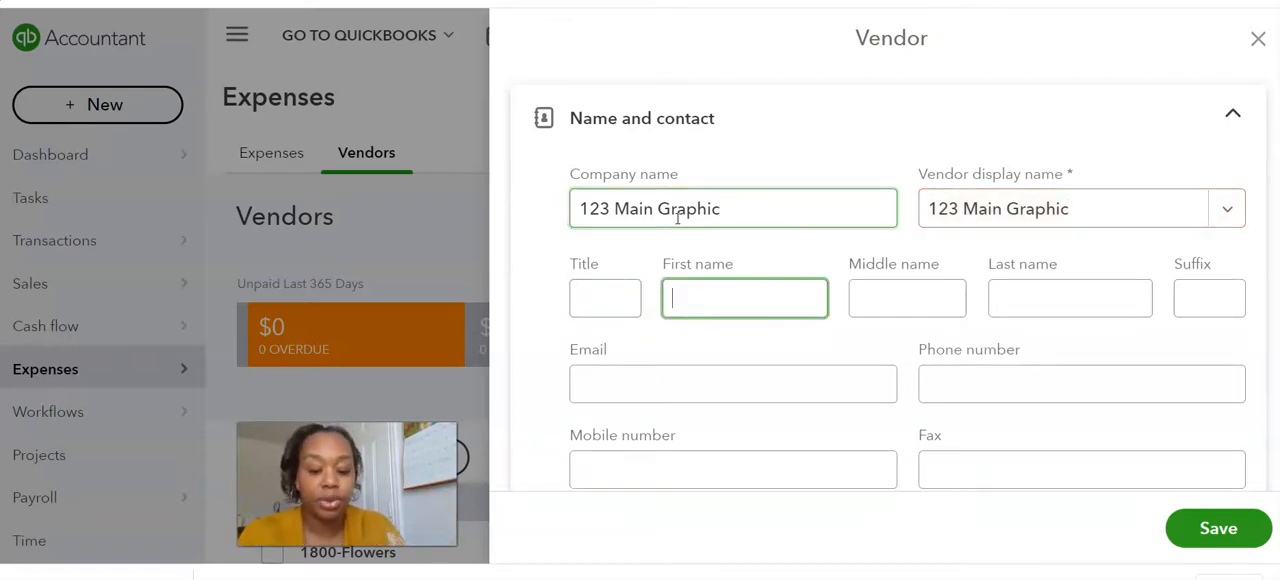
{"action": "type", "text": "Jane"}
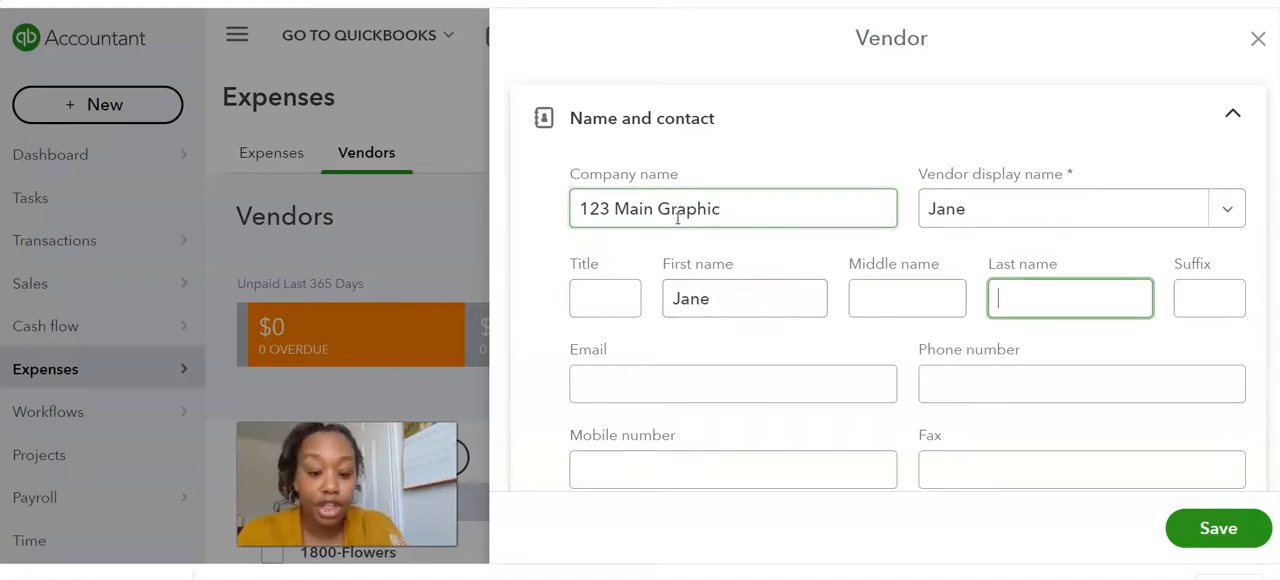
{"action": "type", "text": "Doe"}
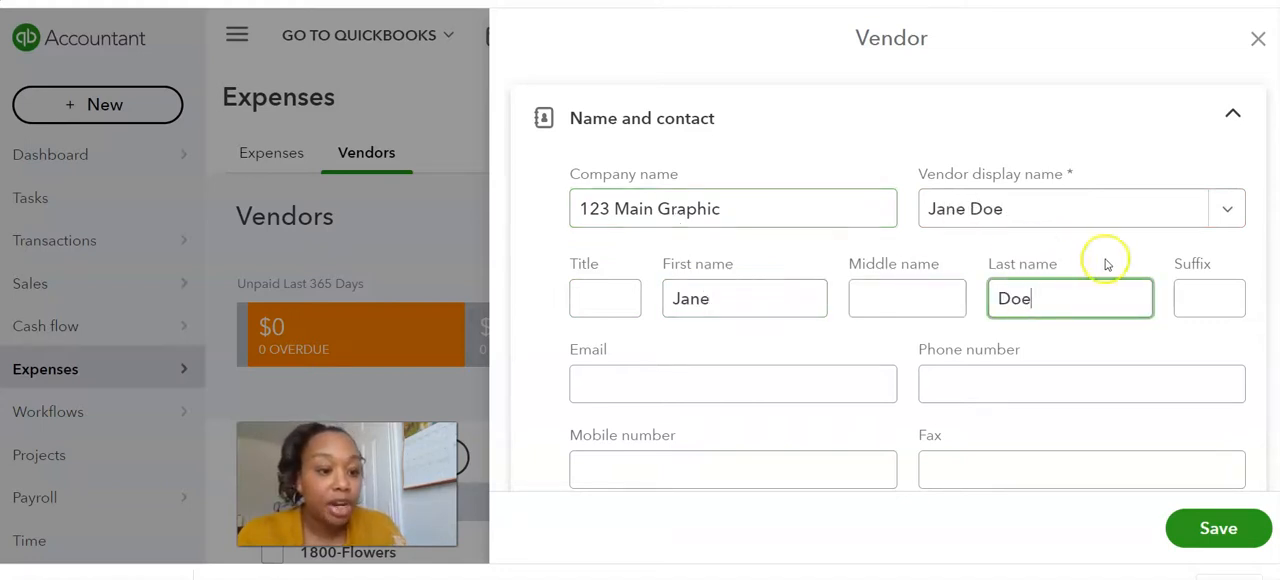
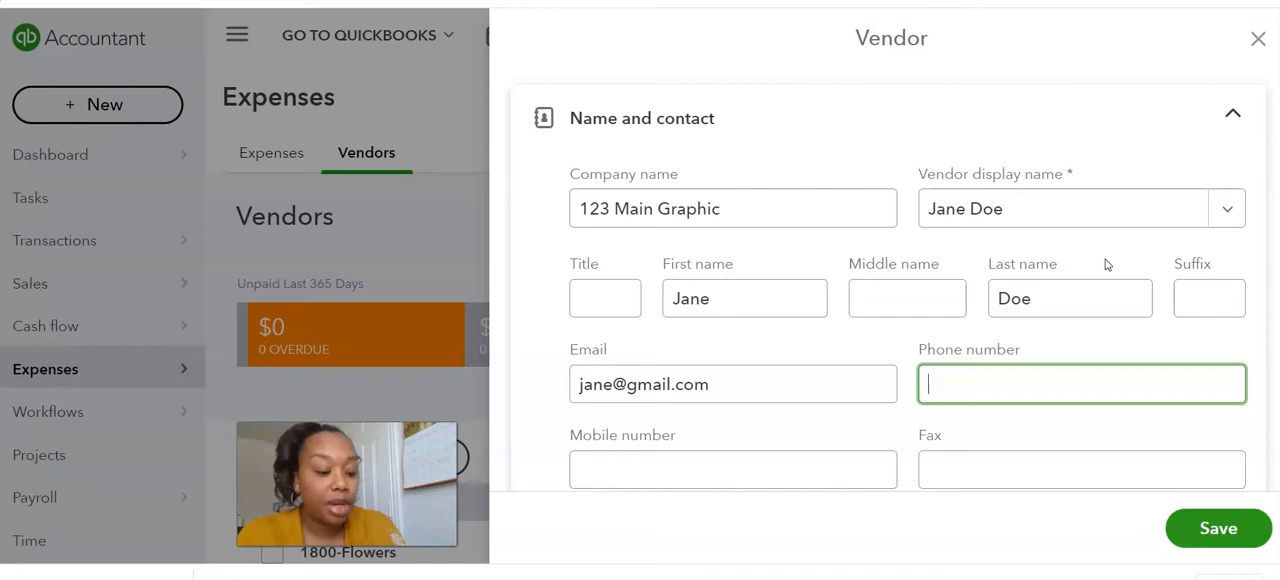
{"action": "type", "text": "123-"}
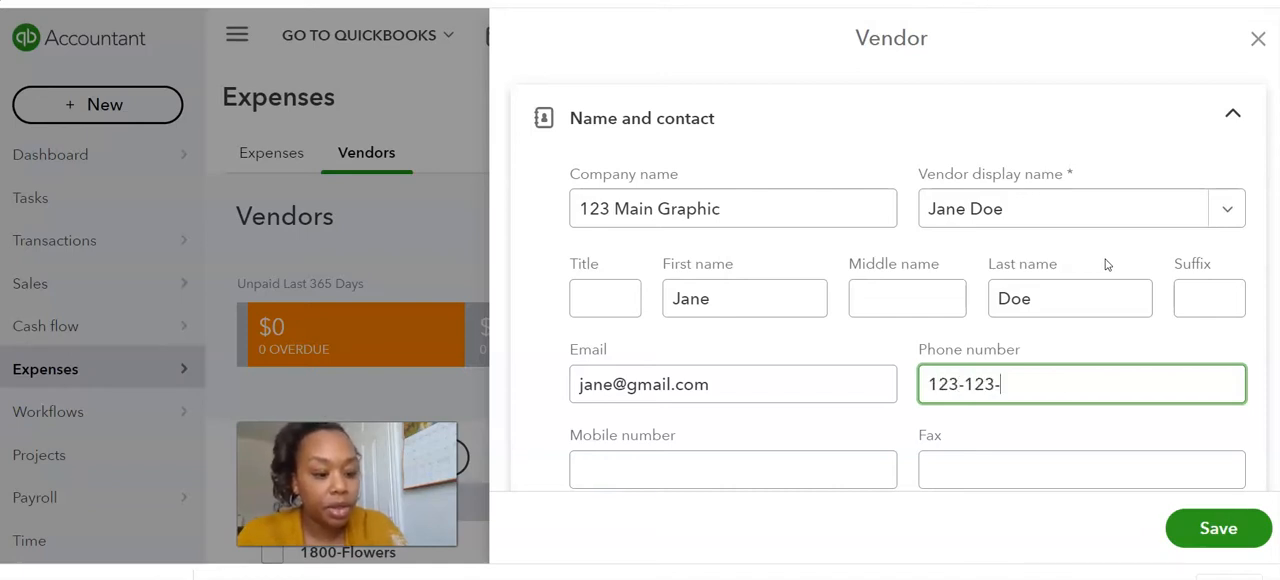
{"action": "type", "text": "123"}
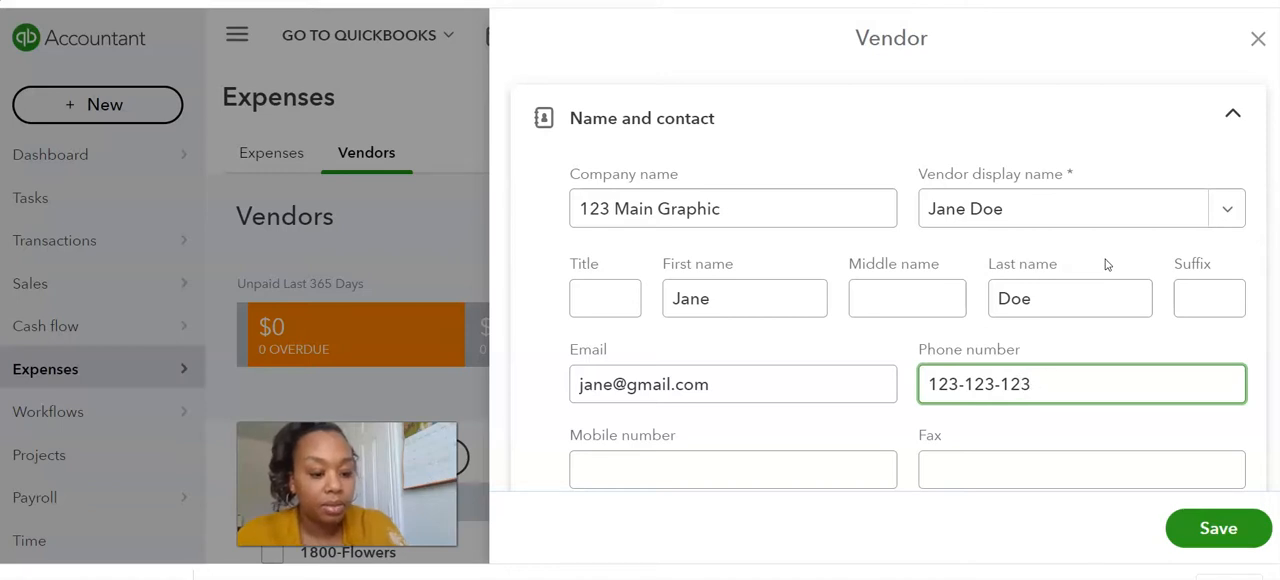
{"action": "left_click", "coordinate": [732, 470]}
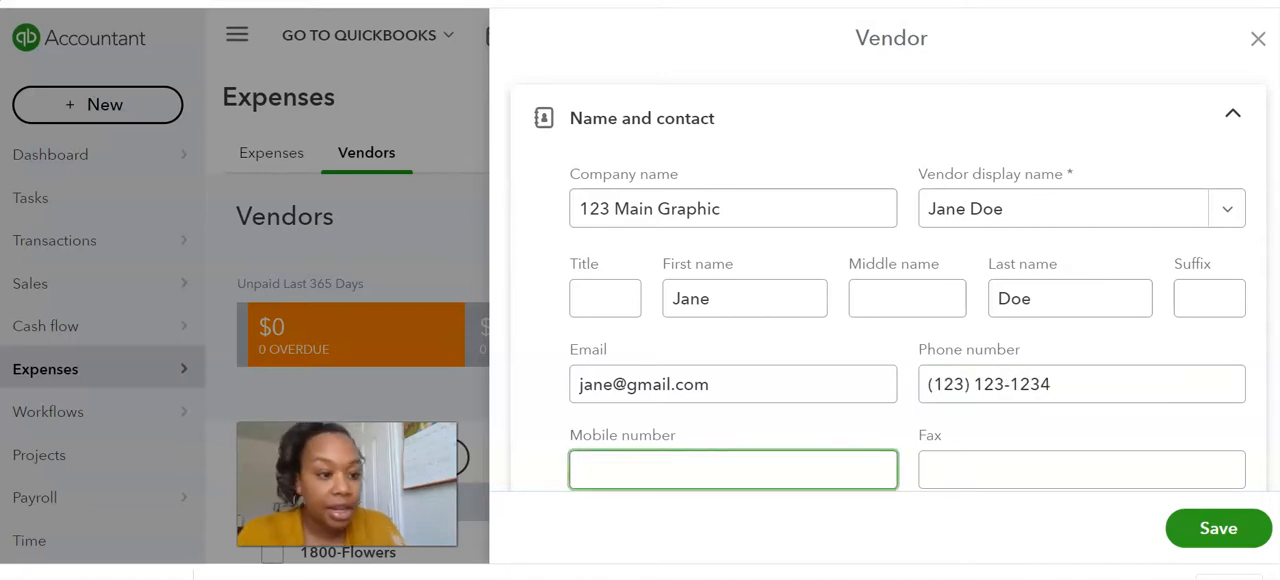
{"action": "scroll", "scroll_direction": "down", "scroll_amount": 3}
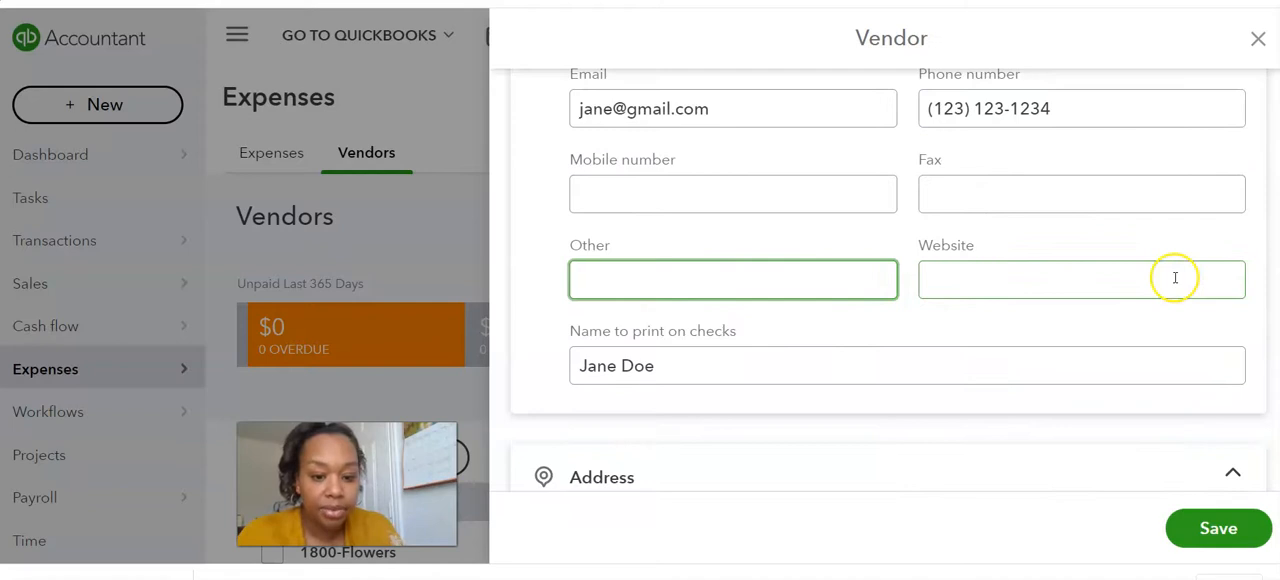
{"action": "left_click", "coordinate": [732, 280]}
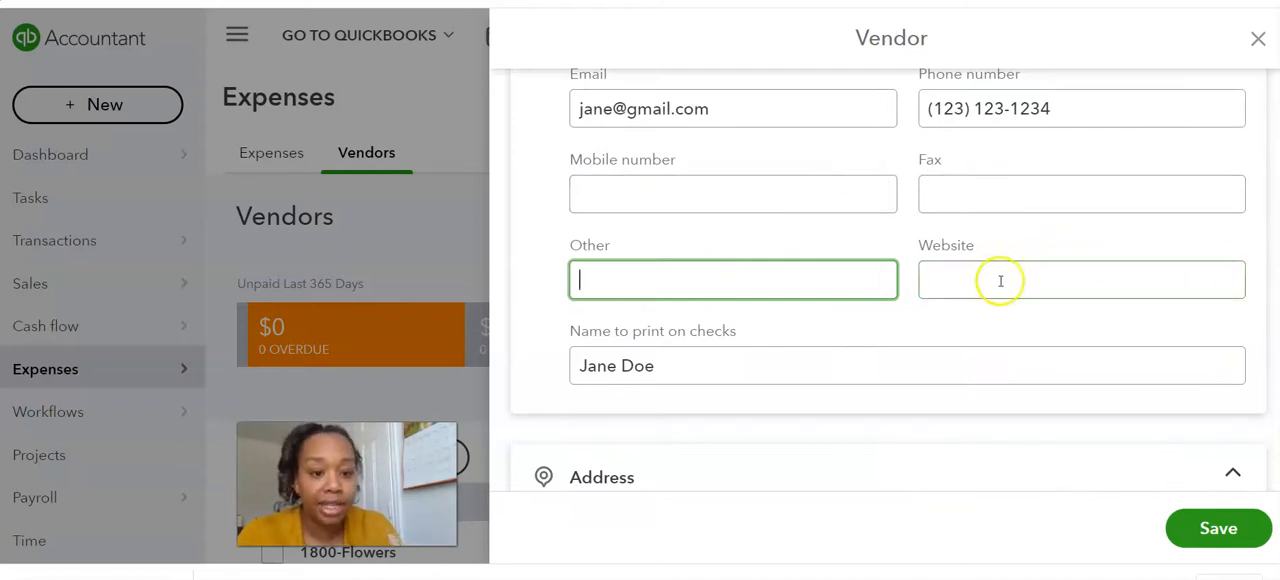
{"action": "type", "text": "www"}
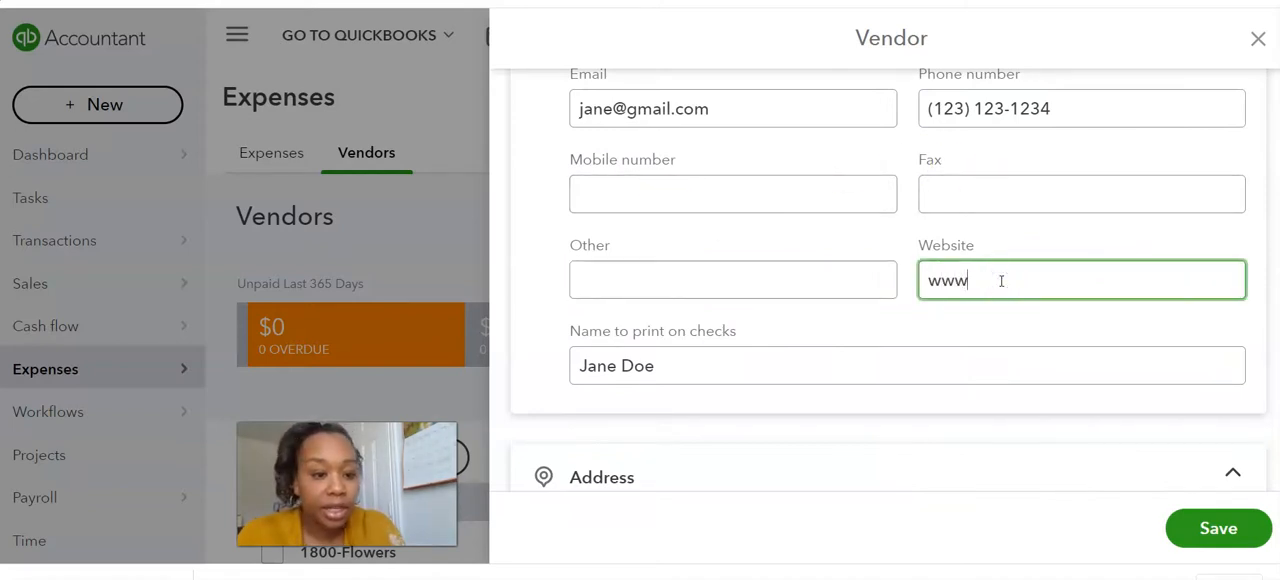
{"action": "type", "text": ".123g"}
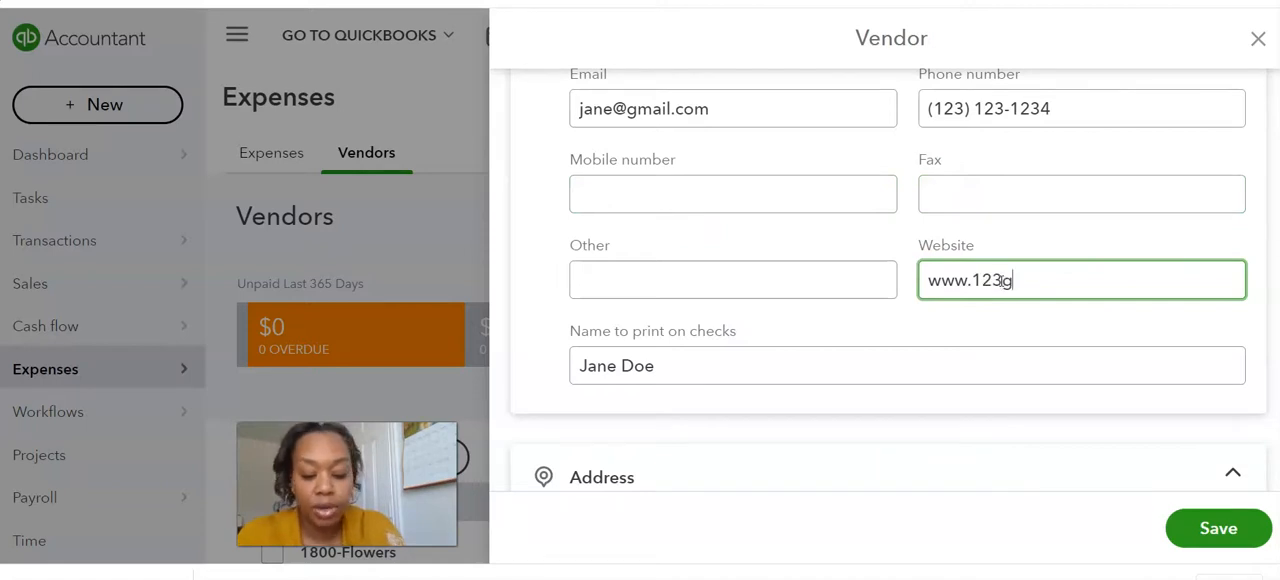
{"action": "type", "text": "raphics"}
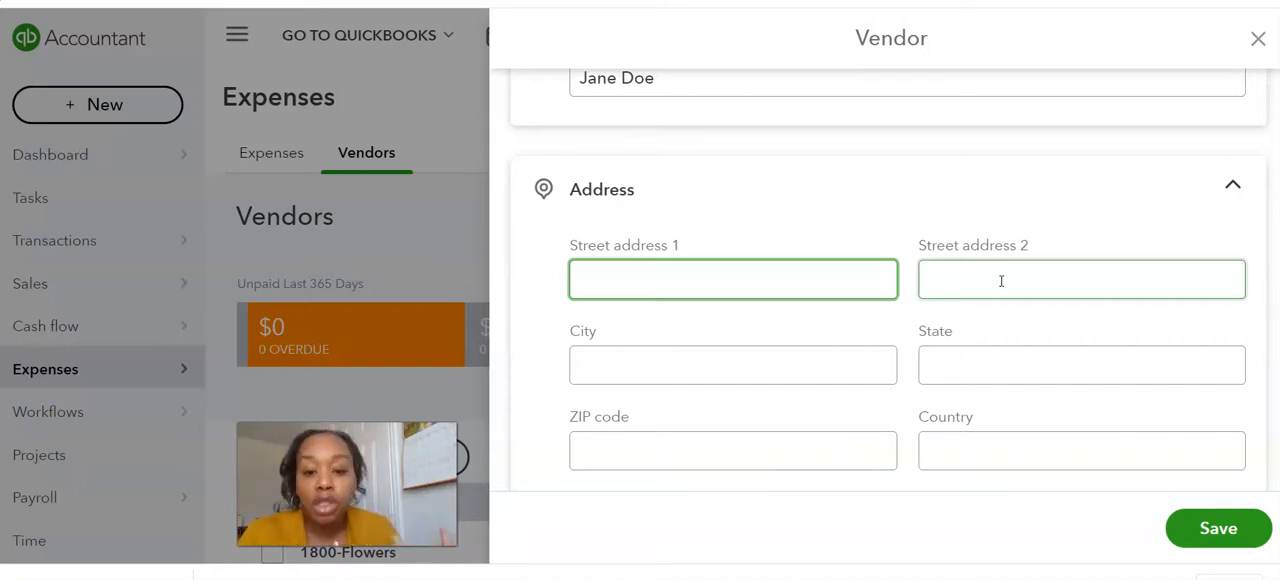
Enter street address 123 Main Street and city Grapevine.
{"action": "left_click", "coordinate": [732, 280]}
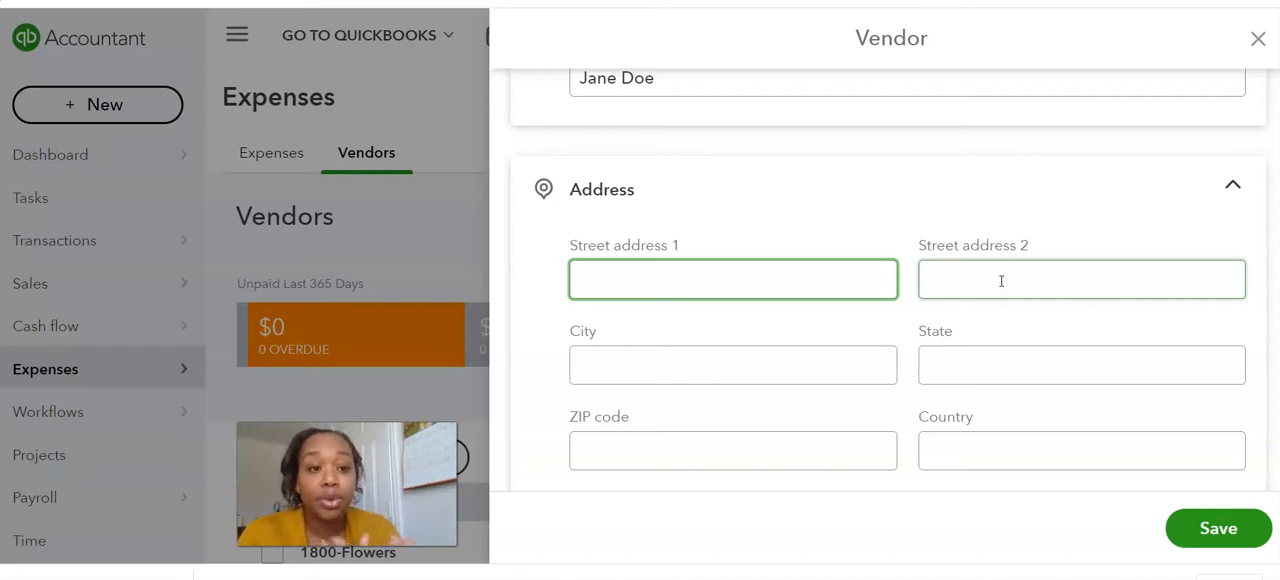
{"action": "left_click", "coordinate": [732, 280]}
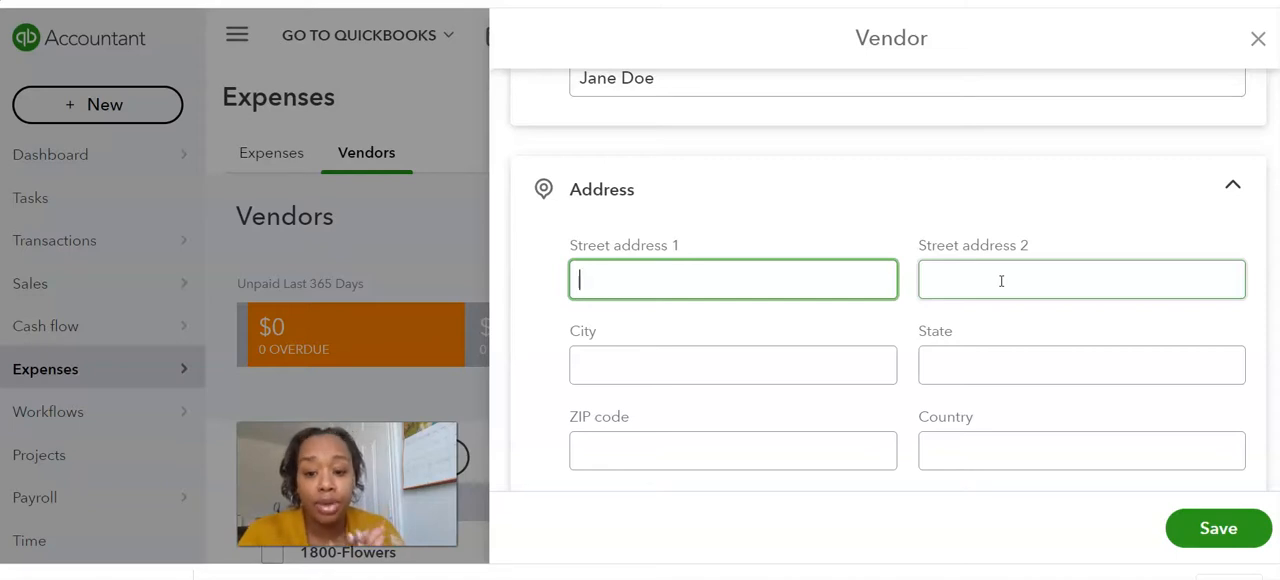
{"action": "type", "text": "123 m"}
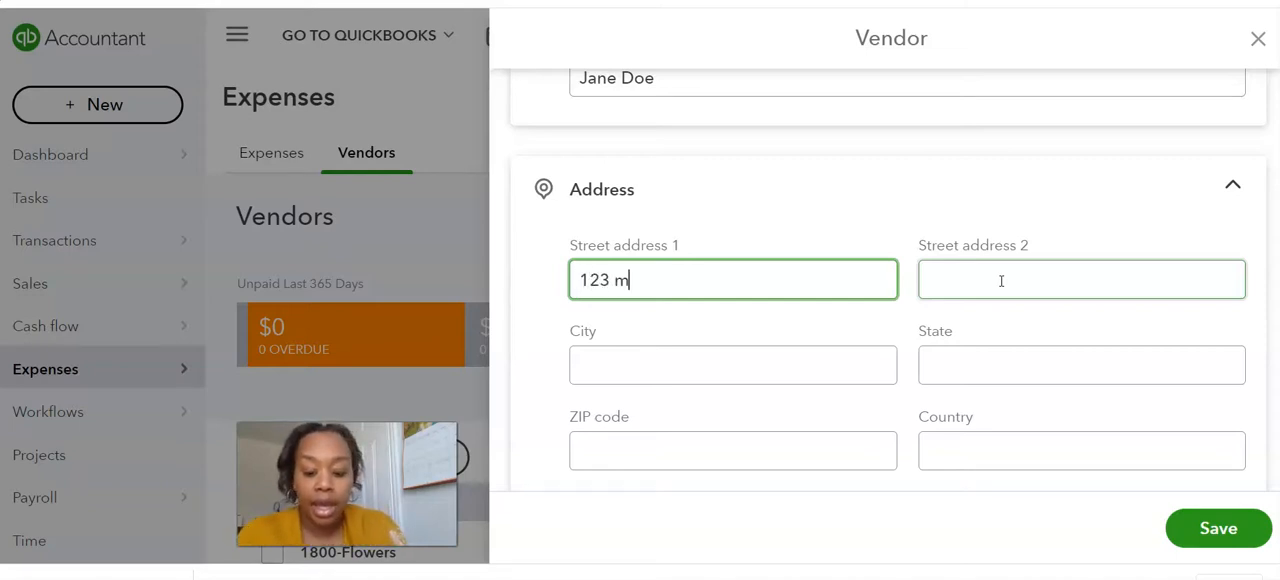
{"action": "type", "text": "ain Street"}
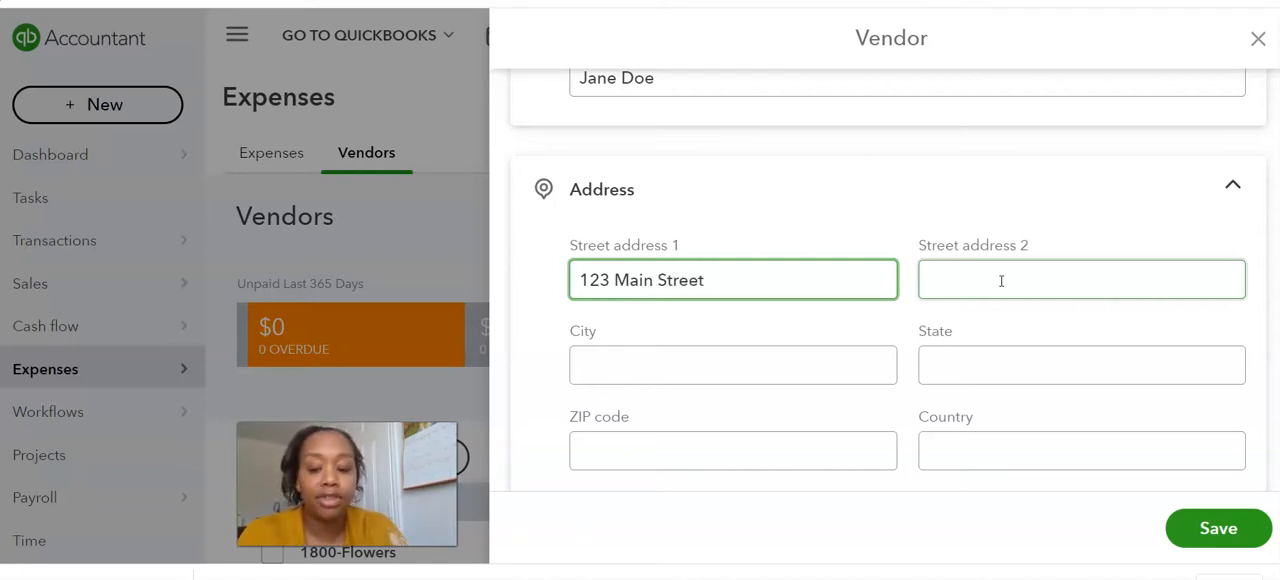
{"action": "left_click", "coordinate": [732, 364]}
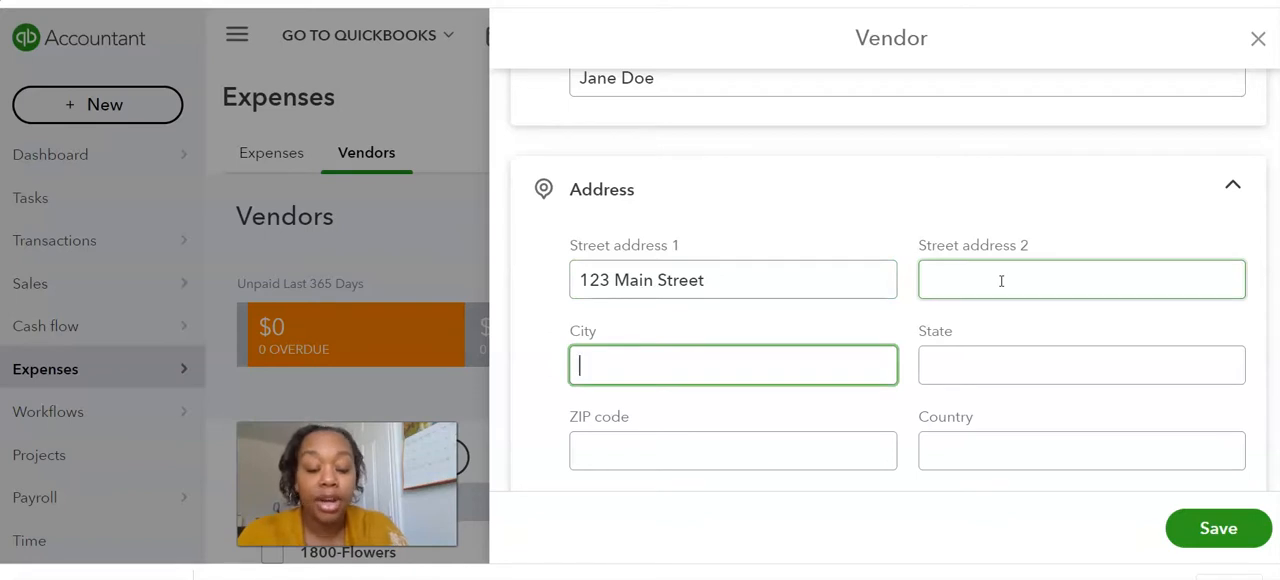
{"action": "type", "text": "Grapevi"}
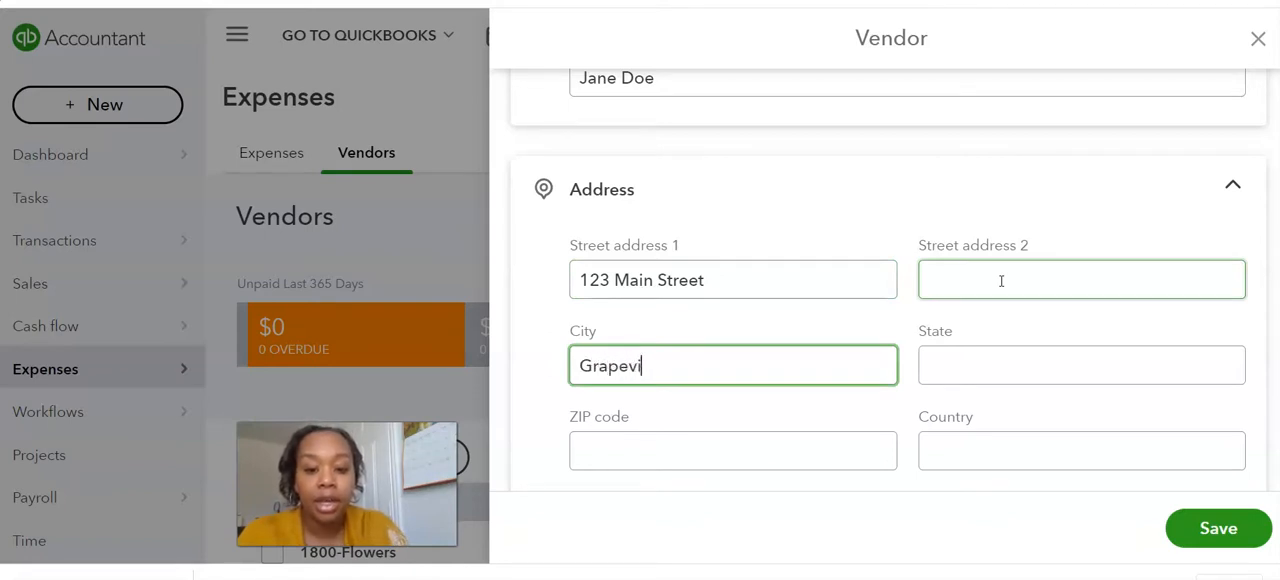
Enter state Tx, ZIP 75123 and country United States.
{"action": "type", "text": "Ta"}
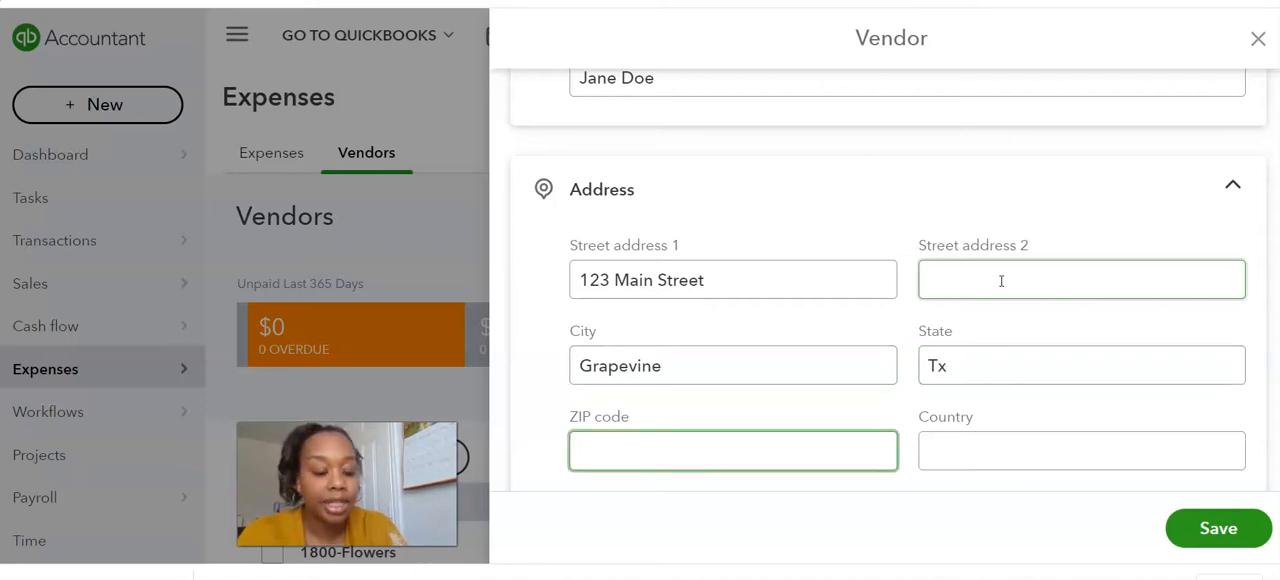
{"action": "type", "text": "752"}
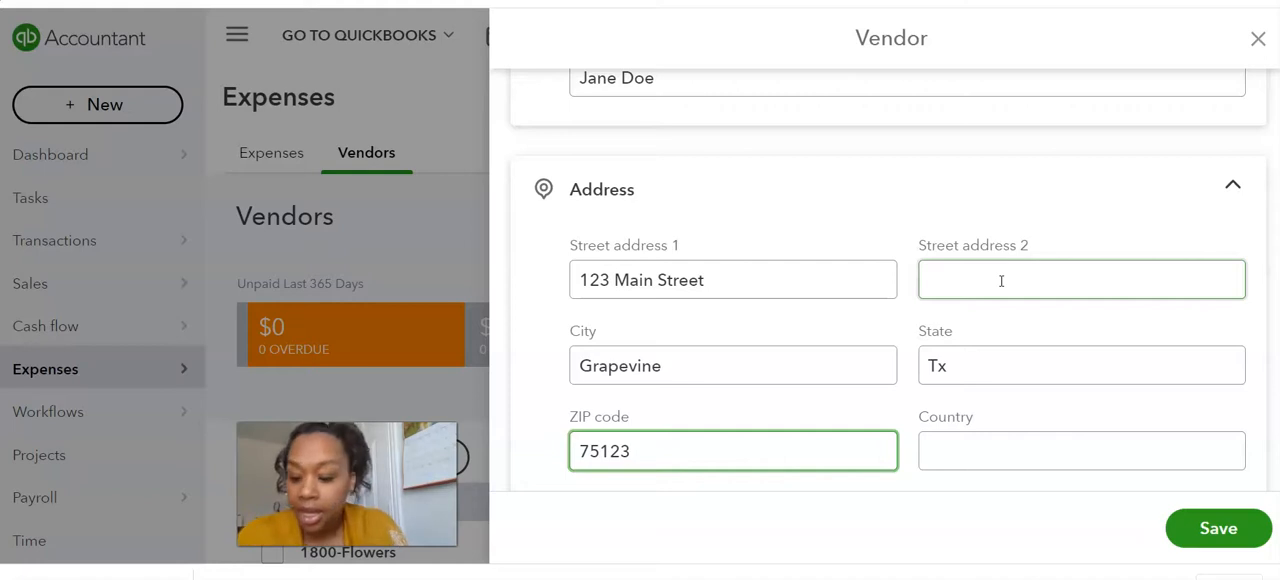
{"action": "type", "text": "United Stat"}
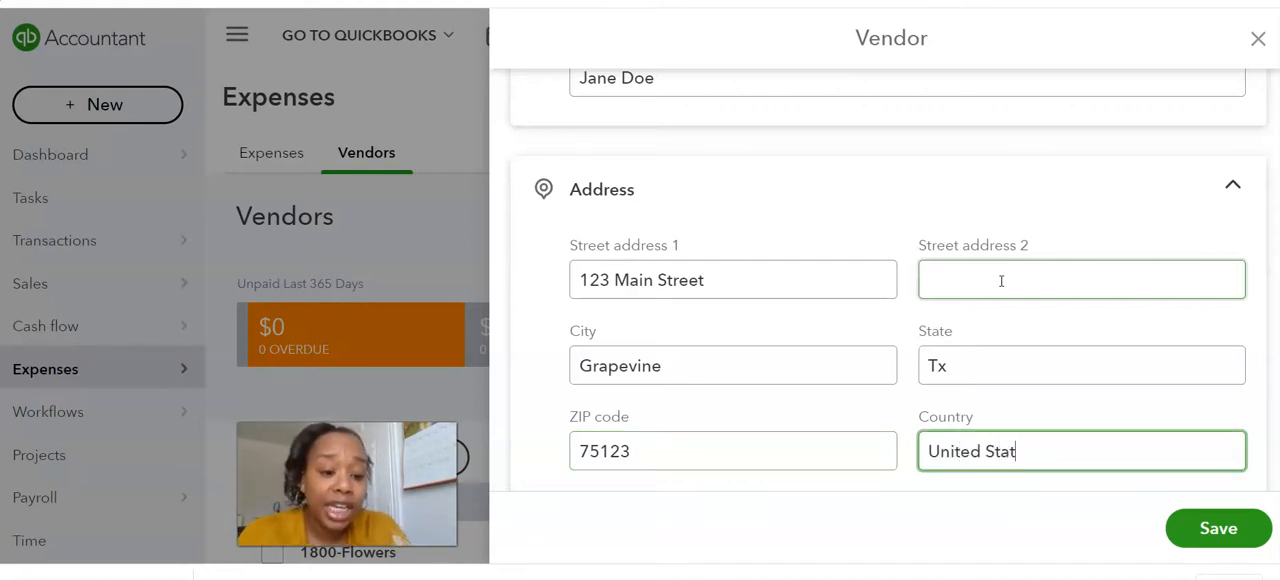
{"action": "type", "text": "es"}
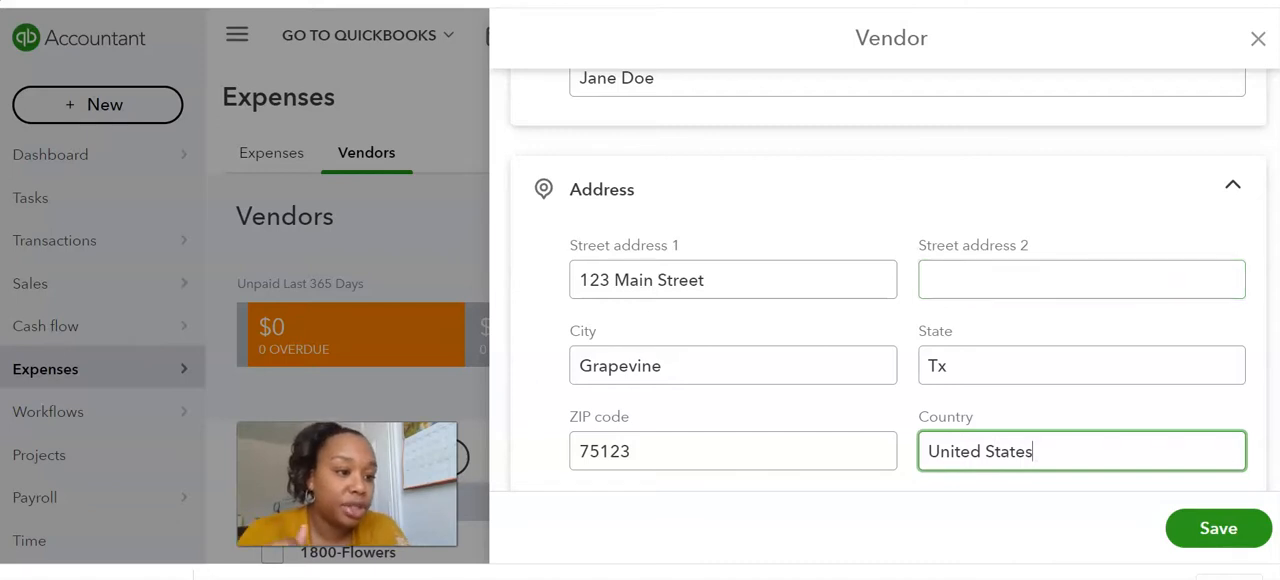
{"action": "scroll", "scroll_direction": "down", "scroll_amount": 3}
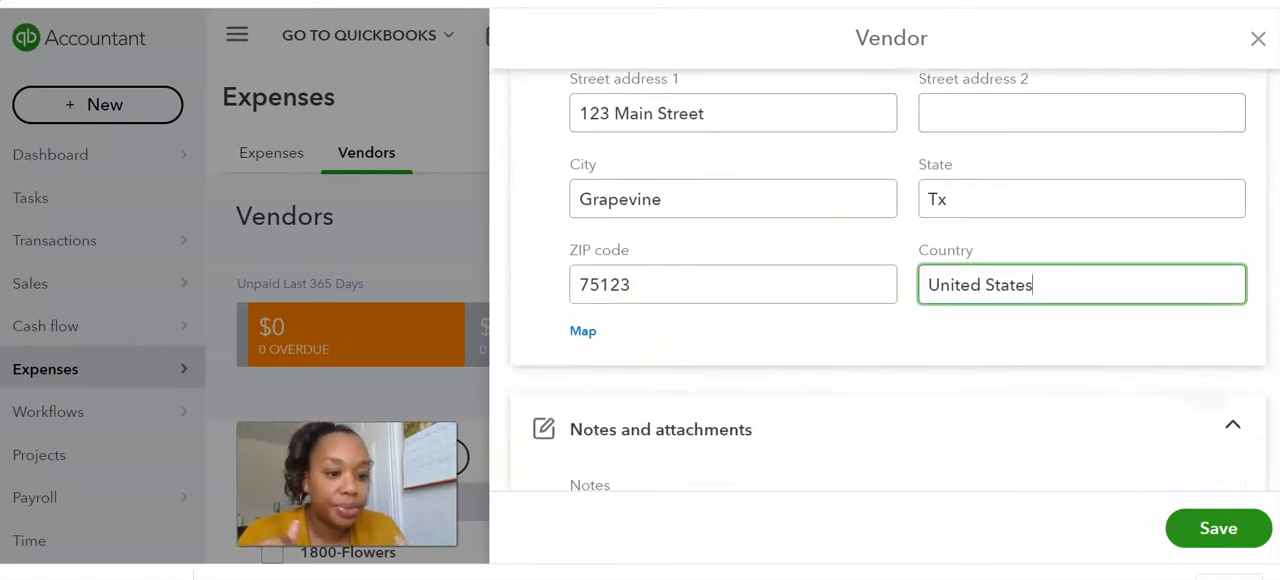
{"action": "scroll", "scroll_direction": "down", "scroll_amount": 3}
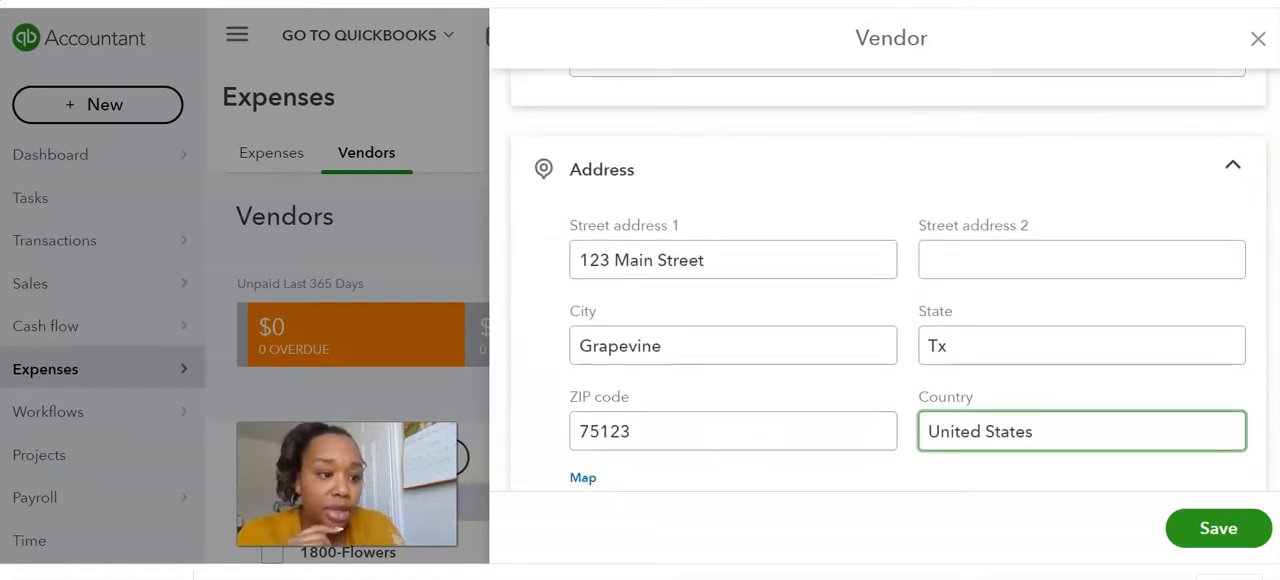
{"action": "scroll", "scroll_direction": "down", "scroll_amount": 3}
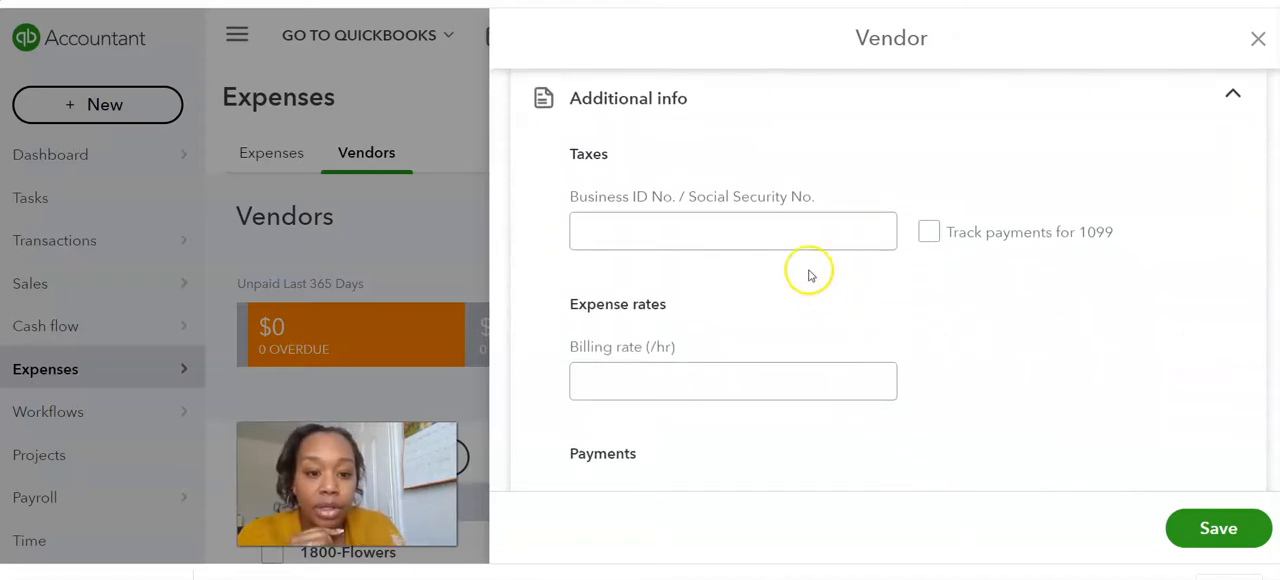
Turn on Track payments for 1099 and enter tax ID 123-12-1234.
{"action": "left_click", "coordinate": [732, 232]}
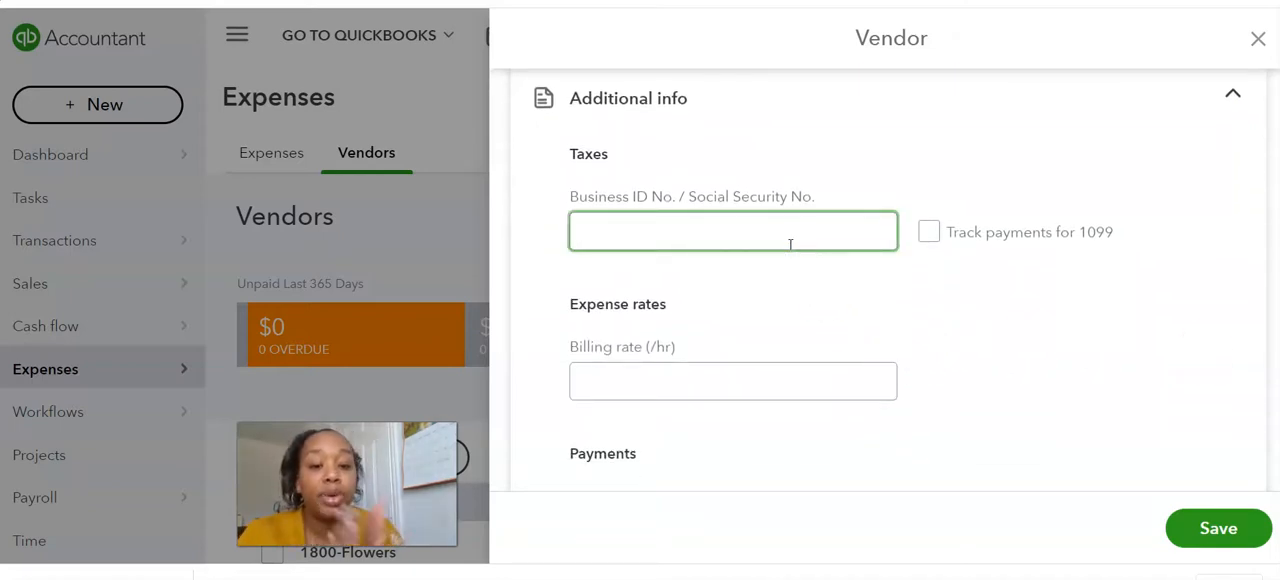
{"action": "left_click", "coordinate": [732, 232]}
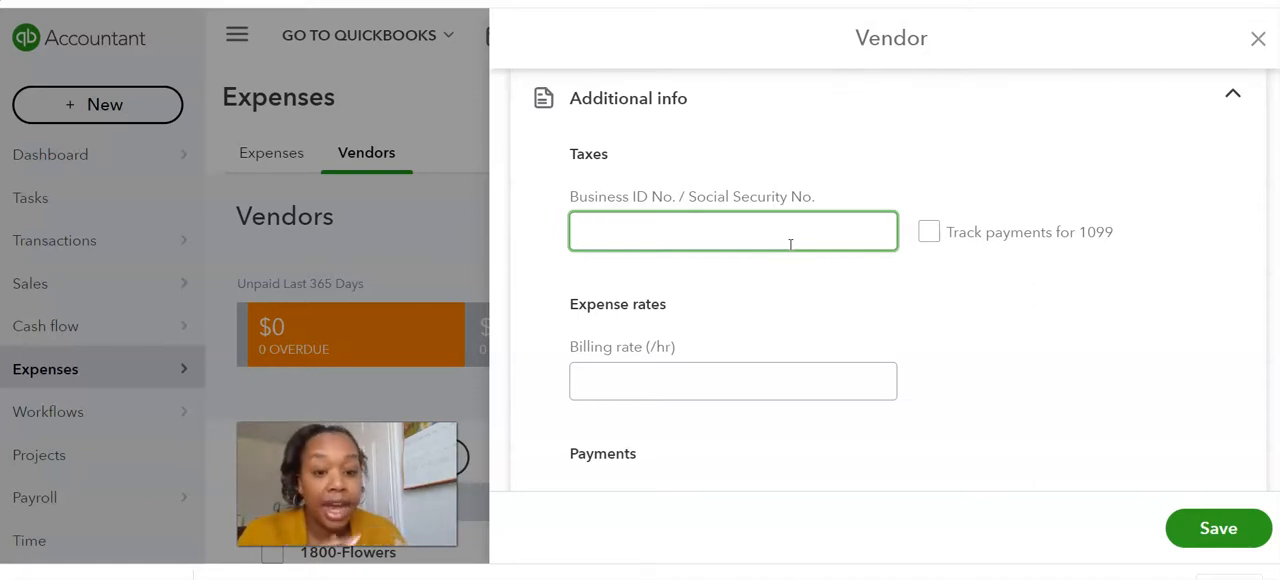
{"action": "left_click", "coordinate": [928, 232]}
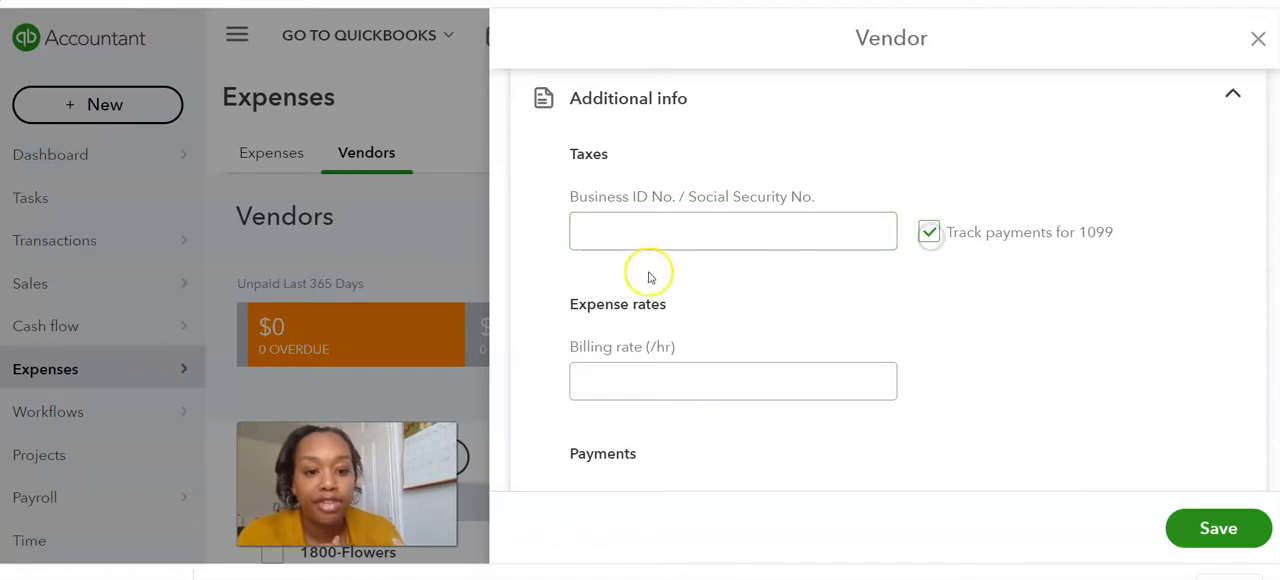
{"action": "left_click", "coordinate": [732, 232]}
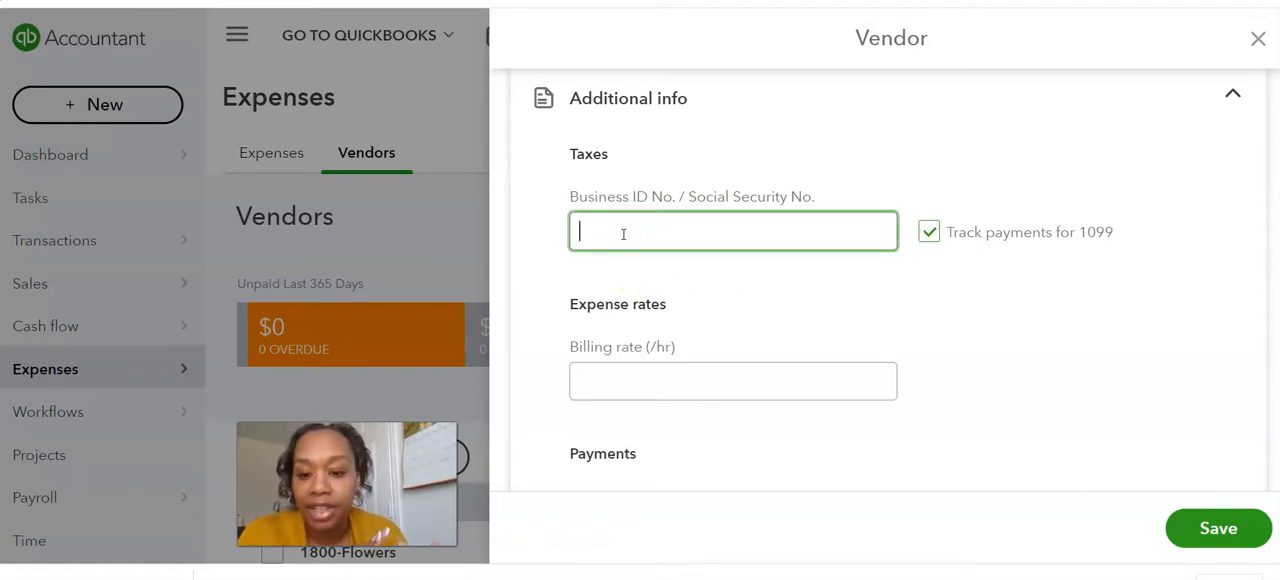
{"action": "type", "text": "123-12-"}
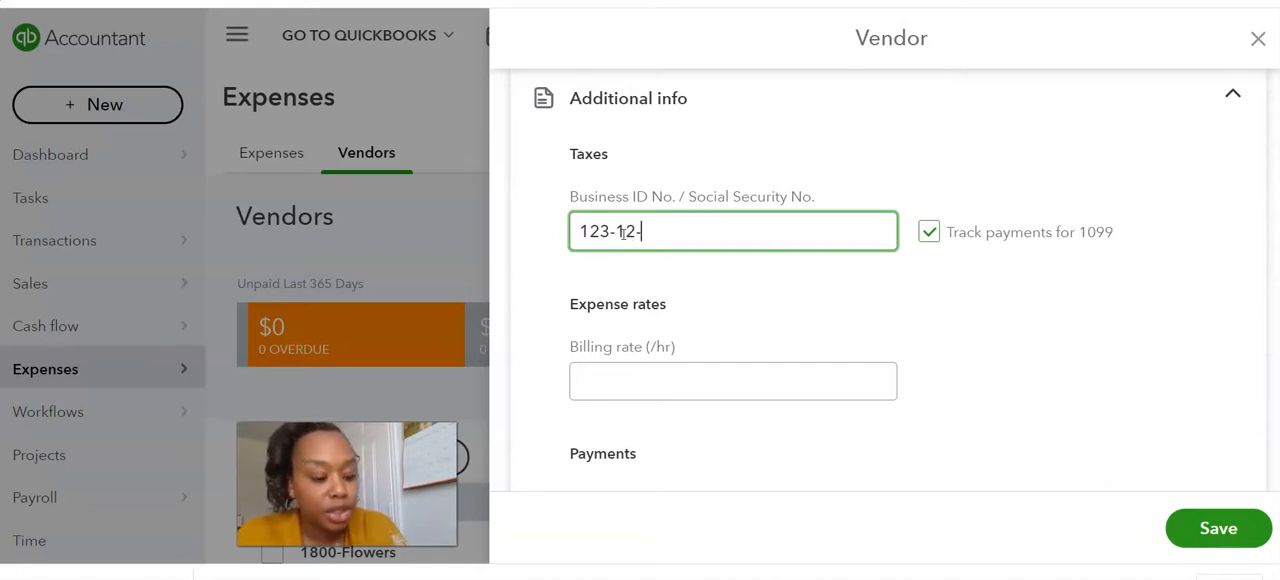
{"action": "type", "text": "1234"}
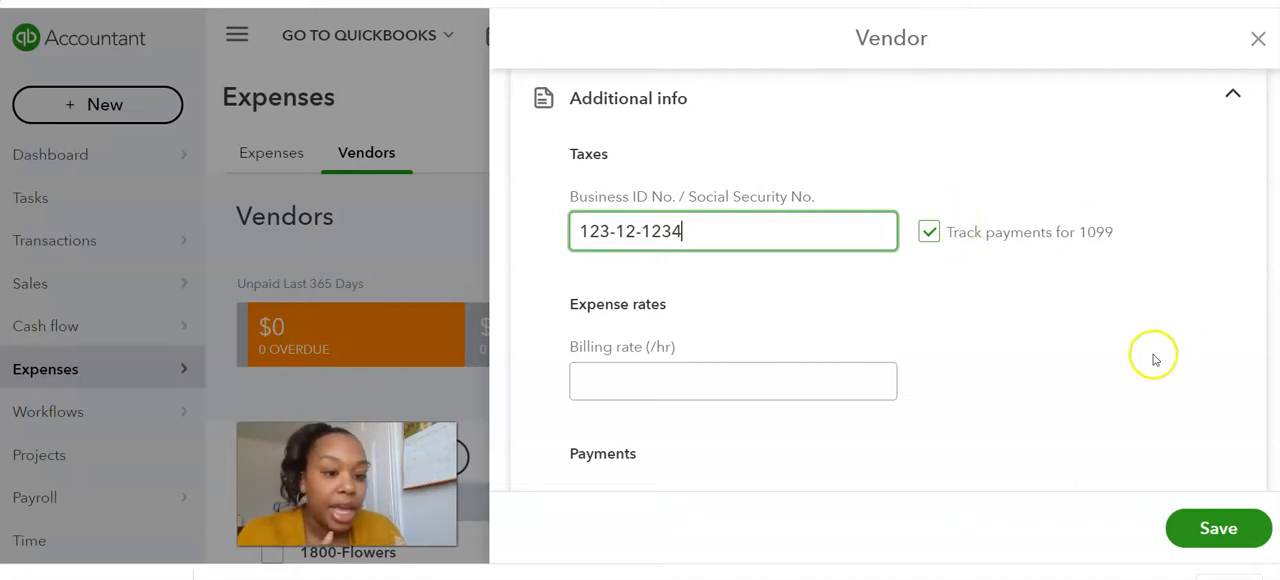
Choose Due on receipt as the vendor's payment terms.
{"action": "scroll", "scroll_direction": "down", "scroll_amount": 3}
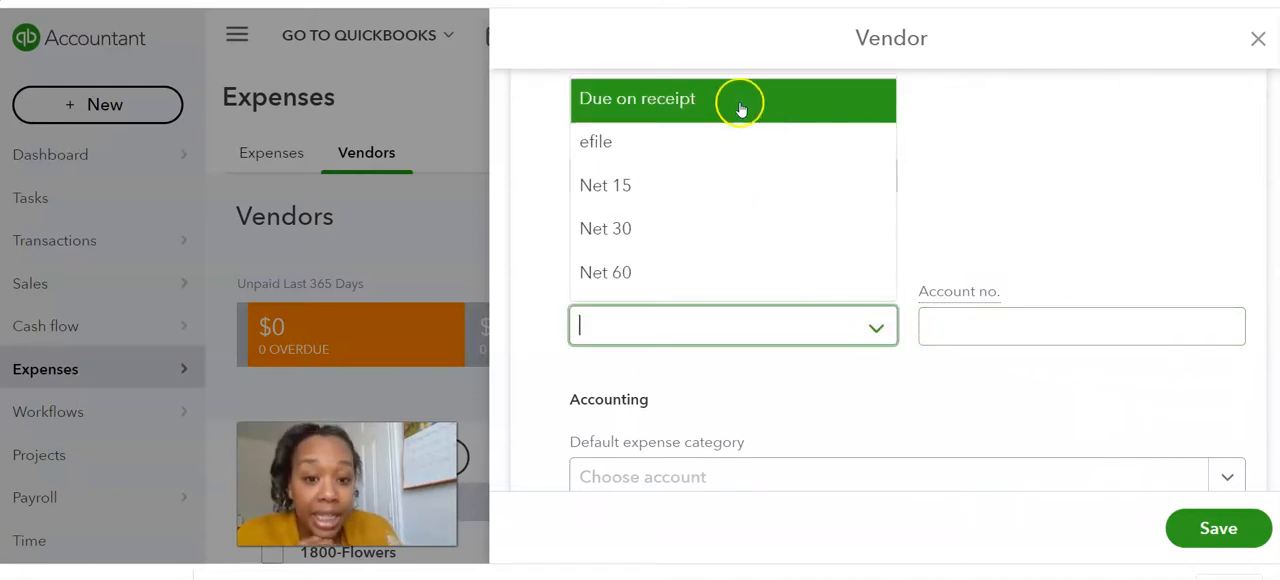
{"action": "left_click", "coordinate": [636, 98]}
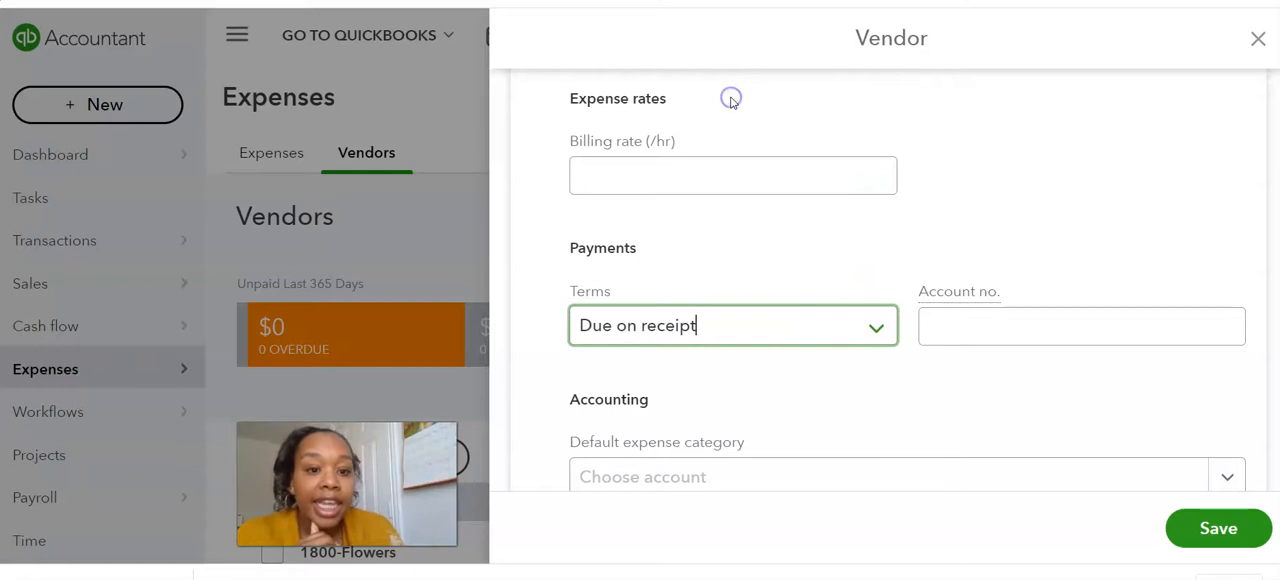
{"action": "left_click", "coordinate": [1080, 324]}
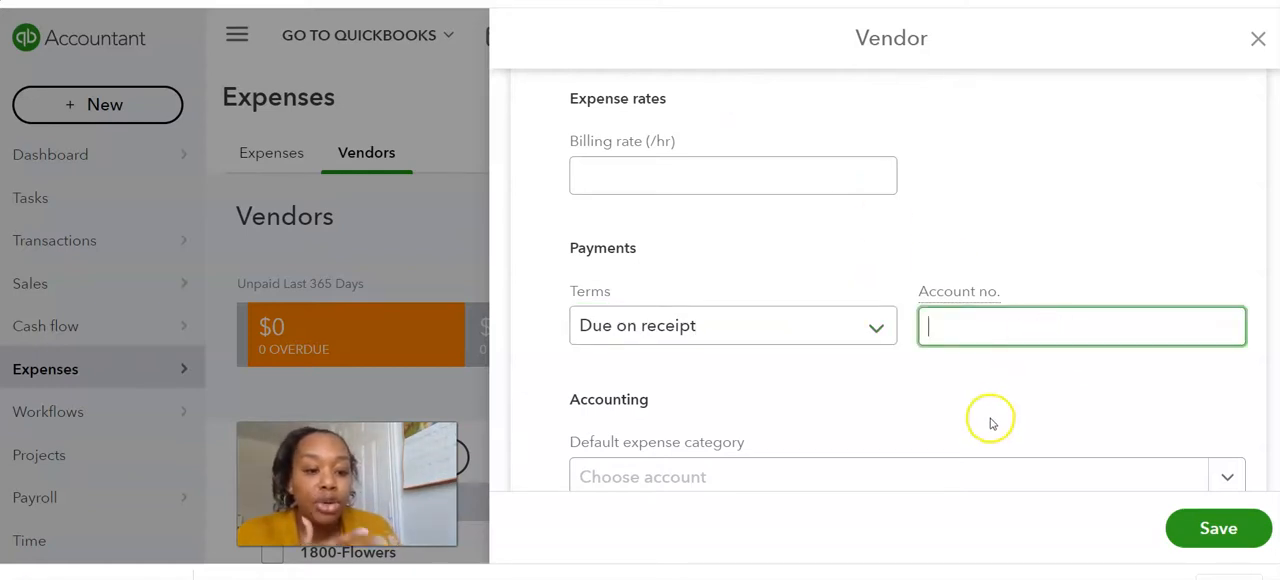
{"action": "mouse_move", "coordinate": [958, 406]}
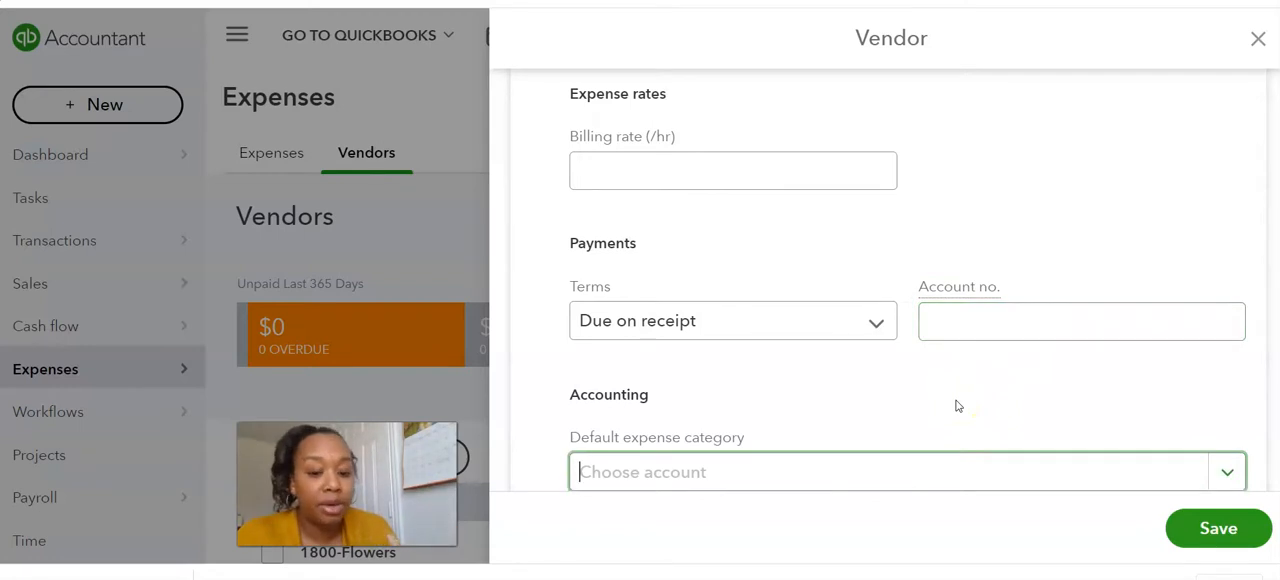
Pick Advertising & Marketing as the default expense category.
{"action": "scroll", "scroll_direction": "down", "scroll_amount": 3}
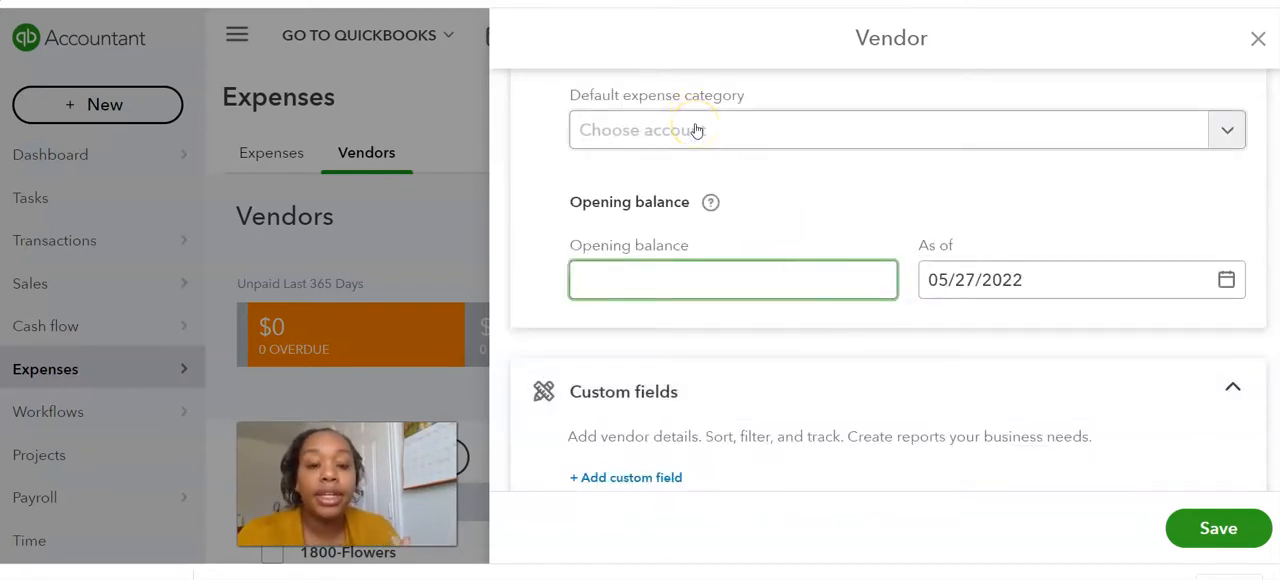
{"action": "left_click", "coordinate": [732, 280]}
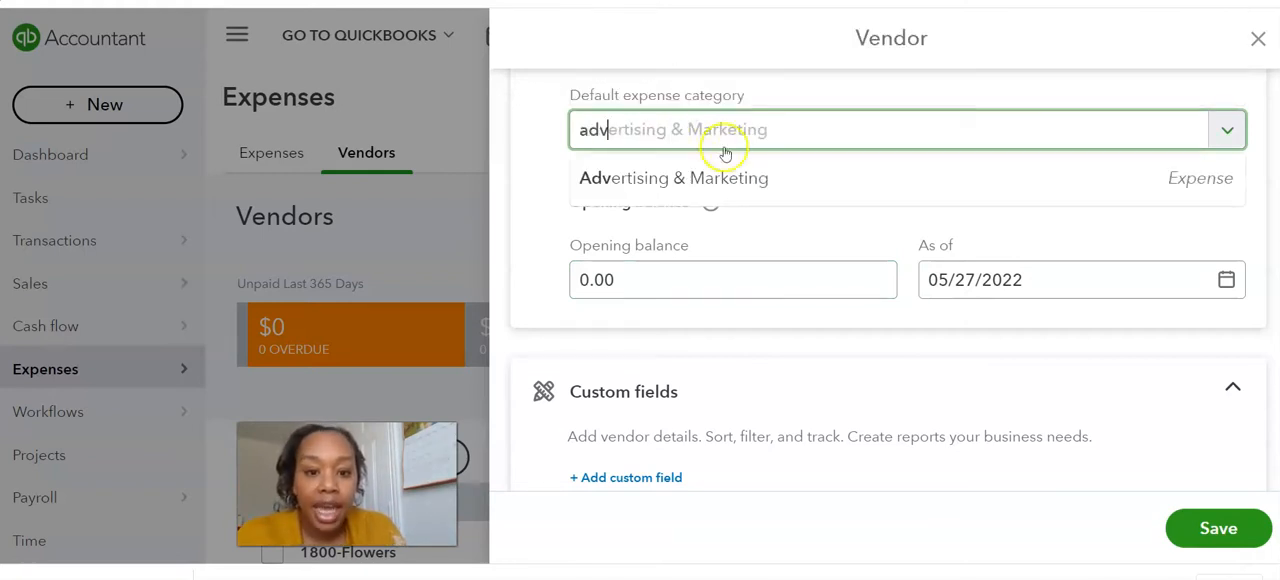
{"action": "left_click", "coordinate": [672, 178]}
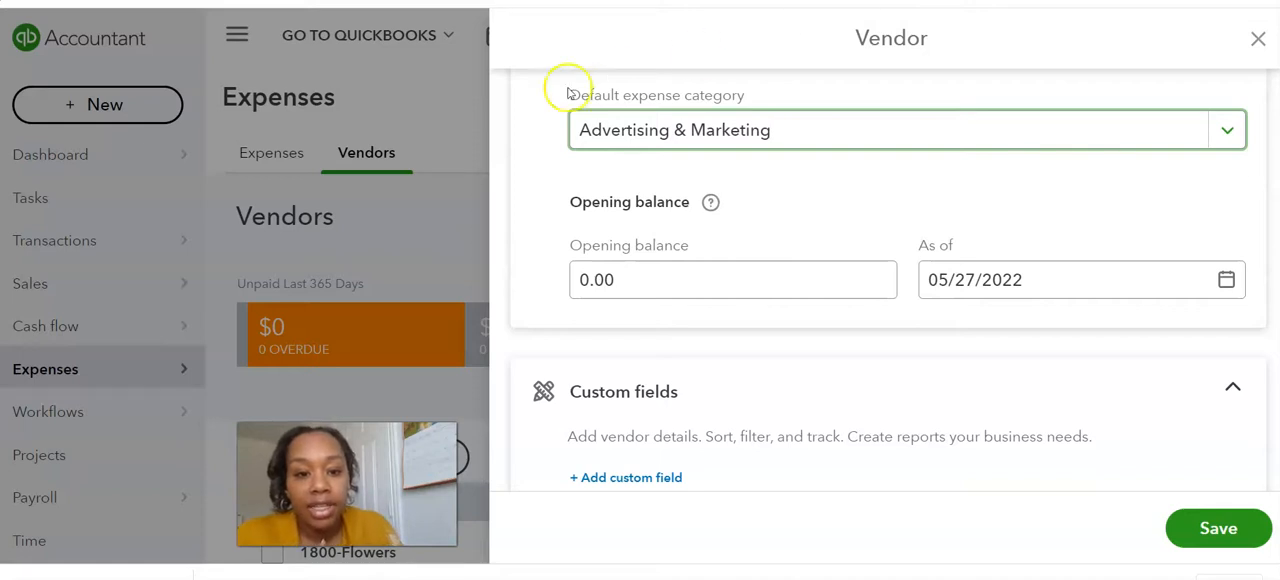
{"action": "mouse_move", "coordinate": [668, 116]}
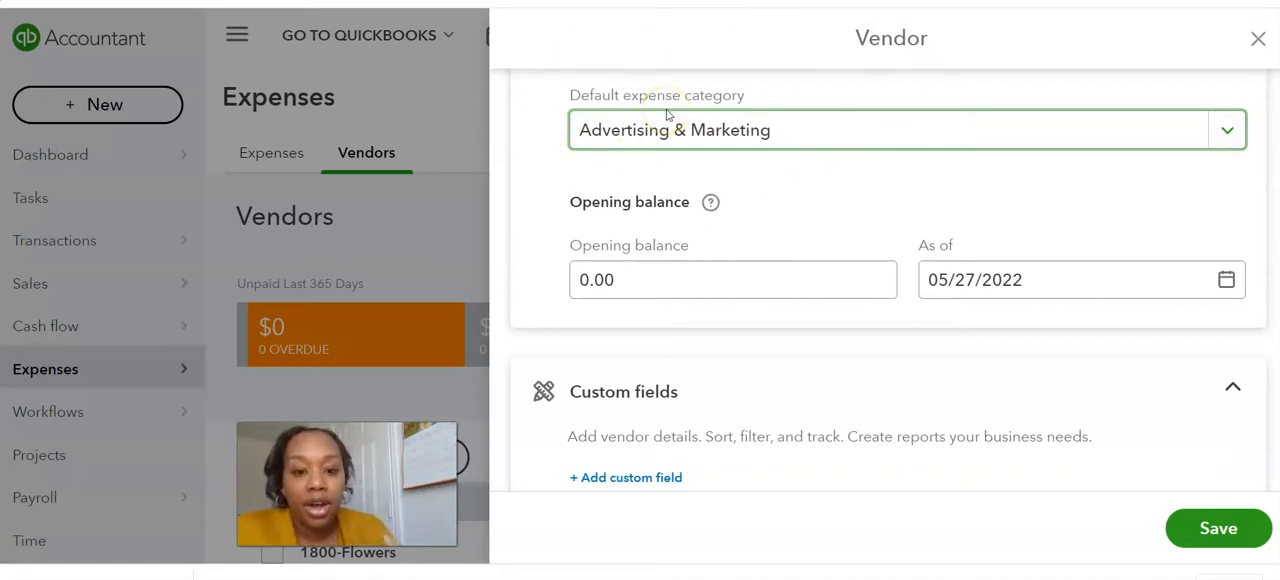
{"action": "mouse_move", "coordinate": [792, 196]}
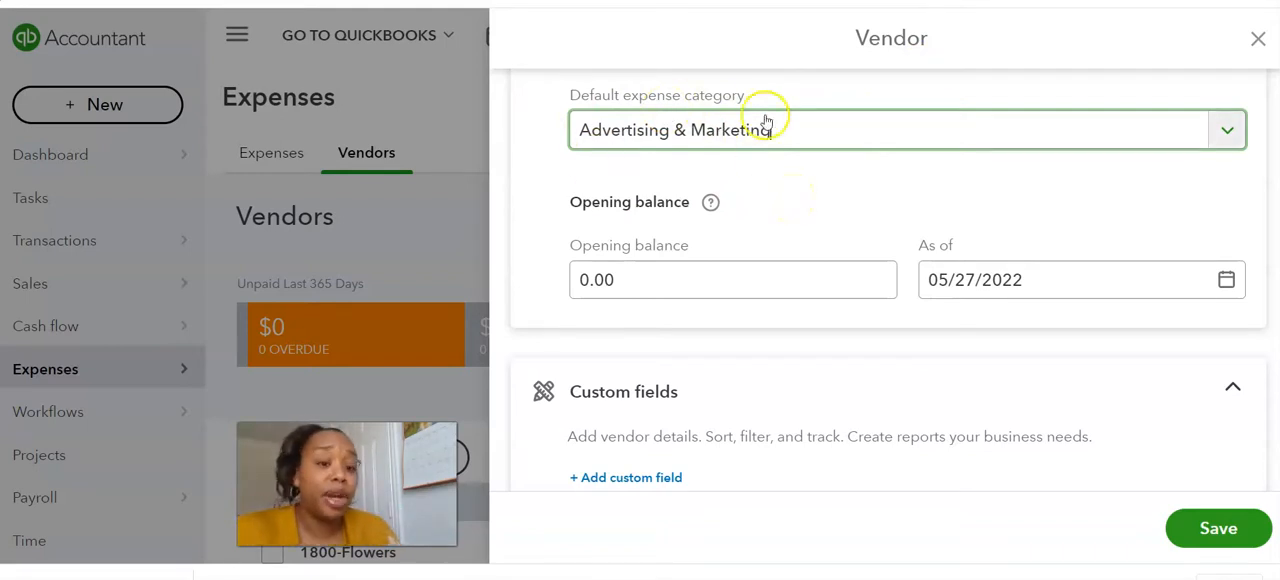
{"action": "left_click", "coordinate": [744, 130]}
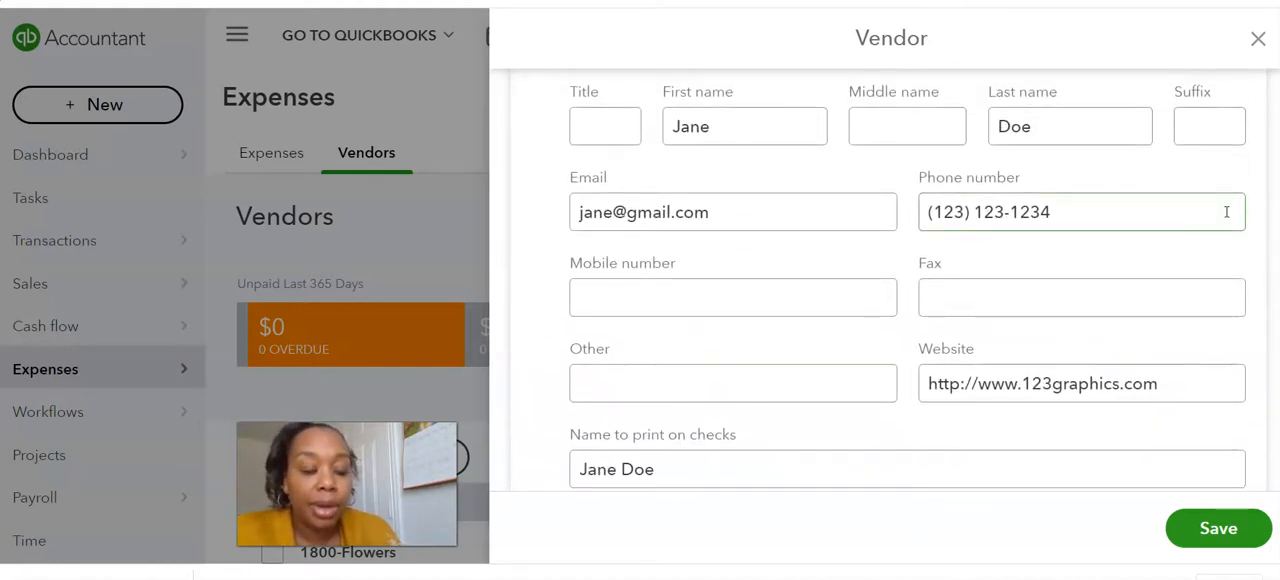
Review the form and save vendor Jane Doe.
{"action": "scroll", "scroll_direction": "down", "scroll_amount": 3}
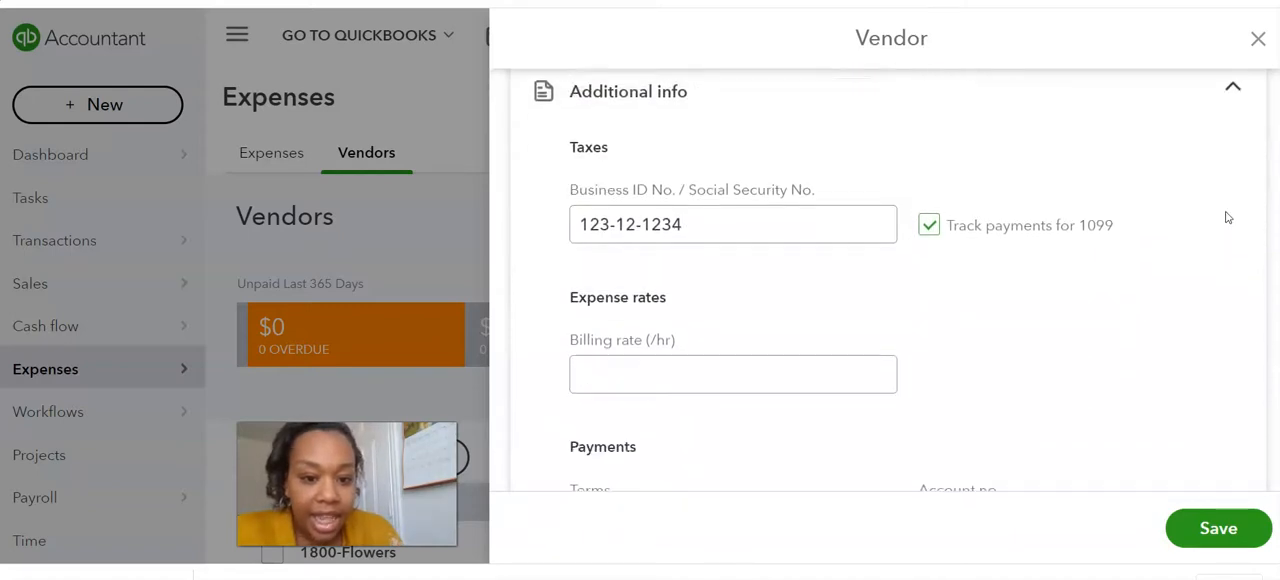
{"action": "scroll", "scroll_direction": "down", "scroll_amount": 3}
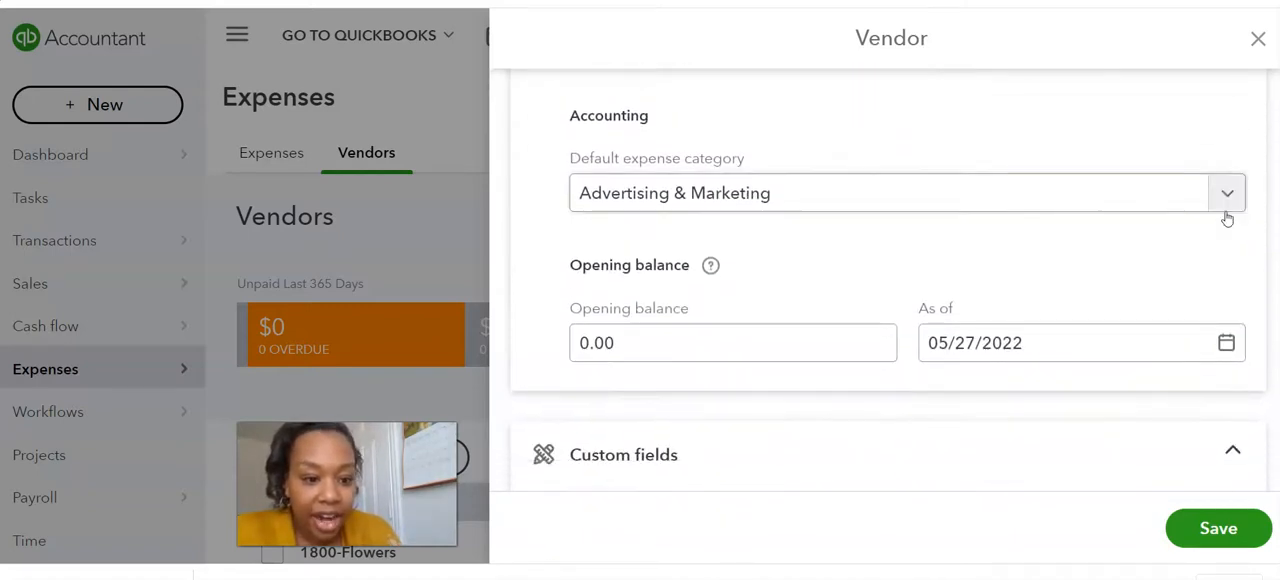
{"action": "scroll", "scroll_direction": "down", "scroll_amount": 3}
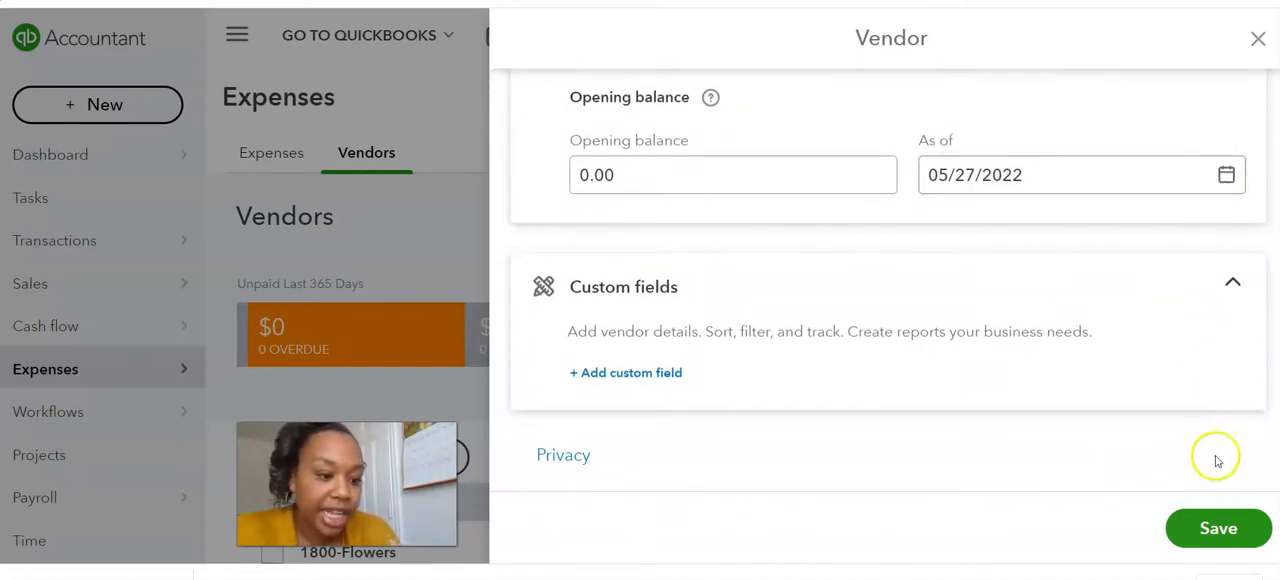
{"action": "left_click", "coordinate": [1218, 528]}
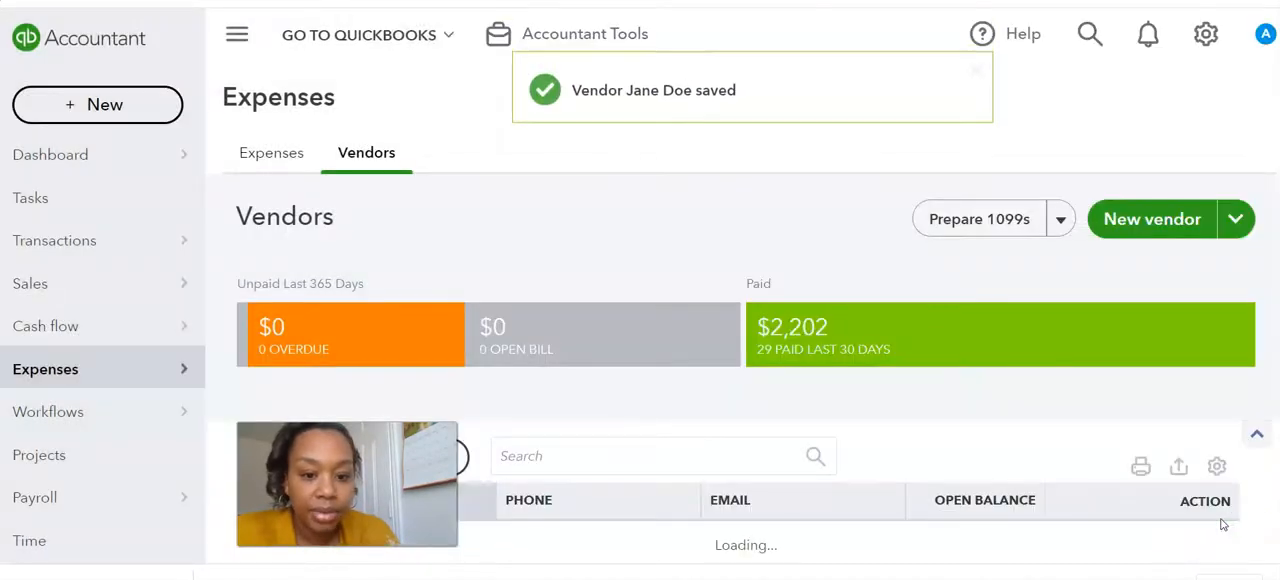